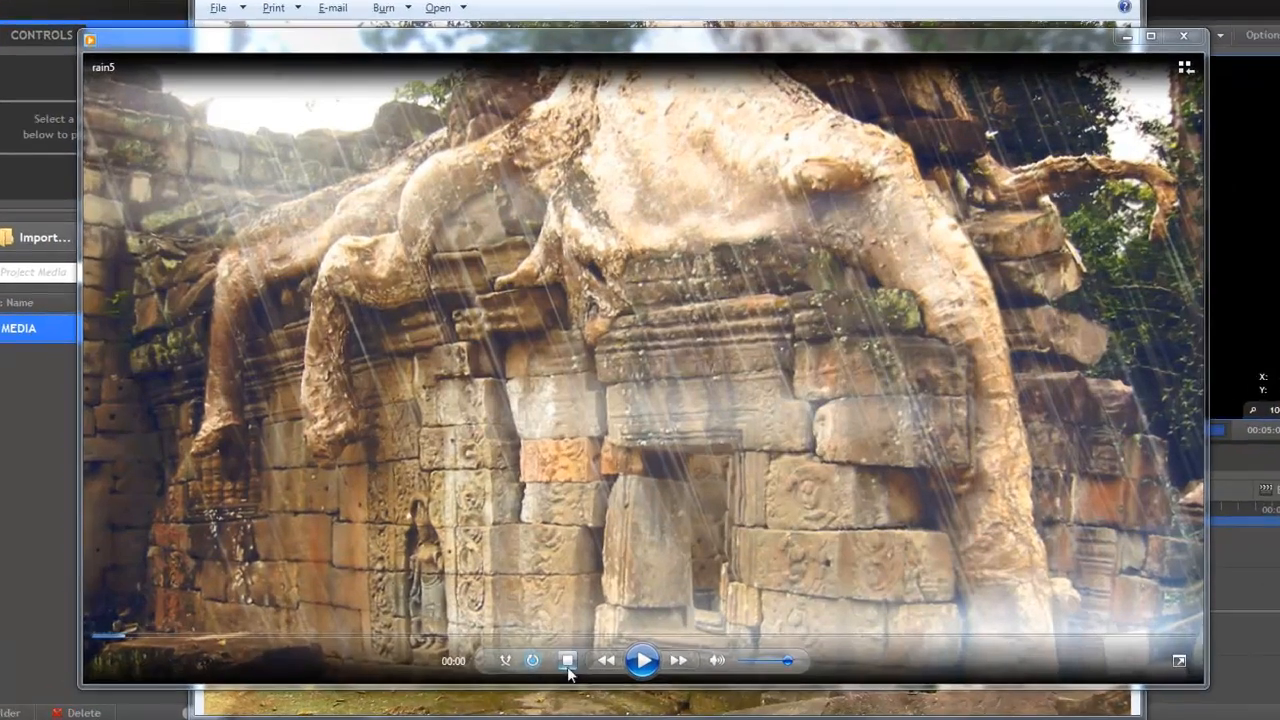
- Play the finished rain5 rain-over-ruins video, then close the player back to the demo folder
left_click(642, 660)
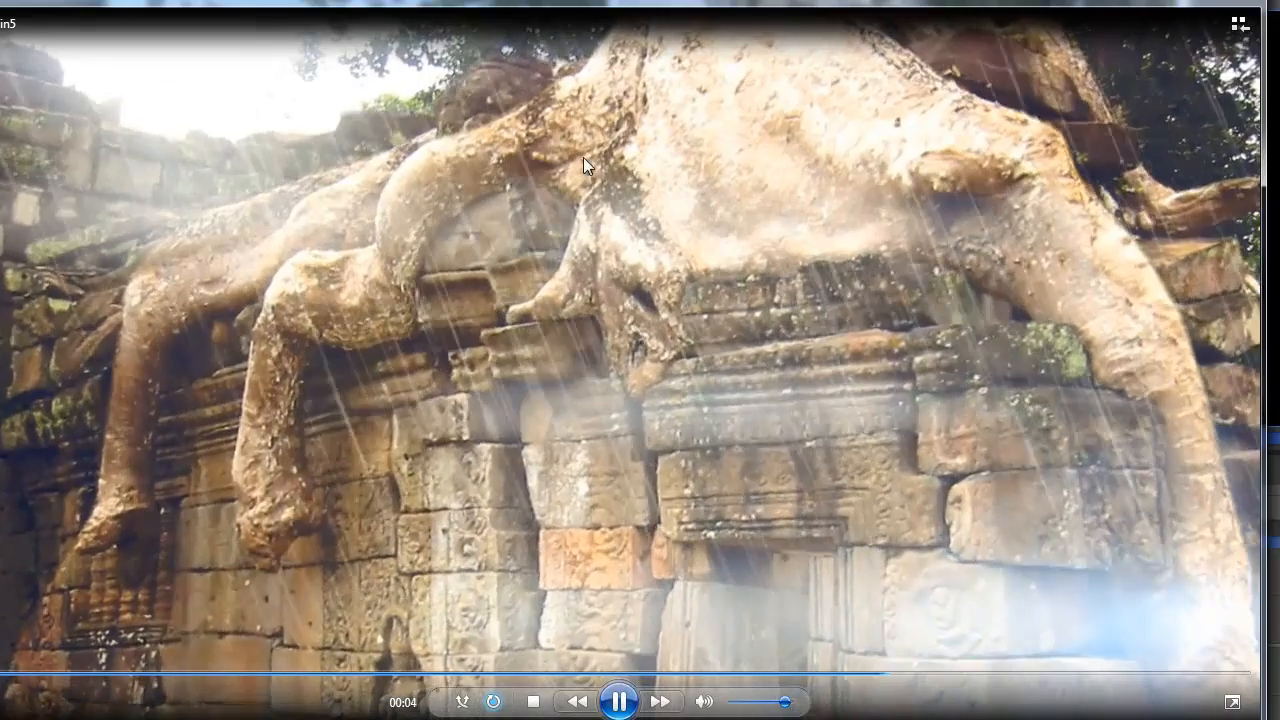
mouse_move(560, 572)
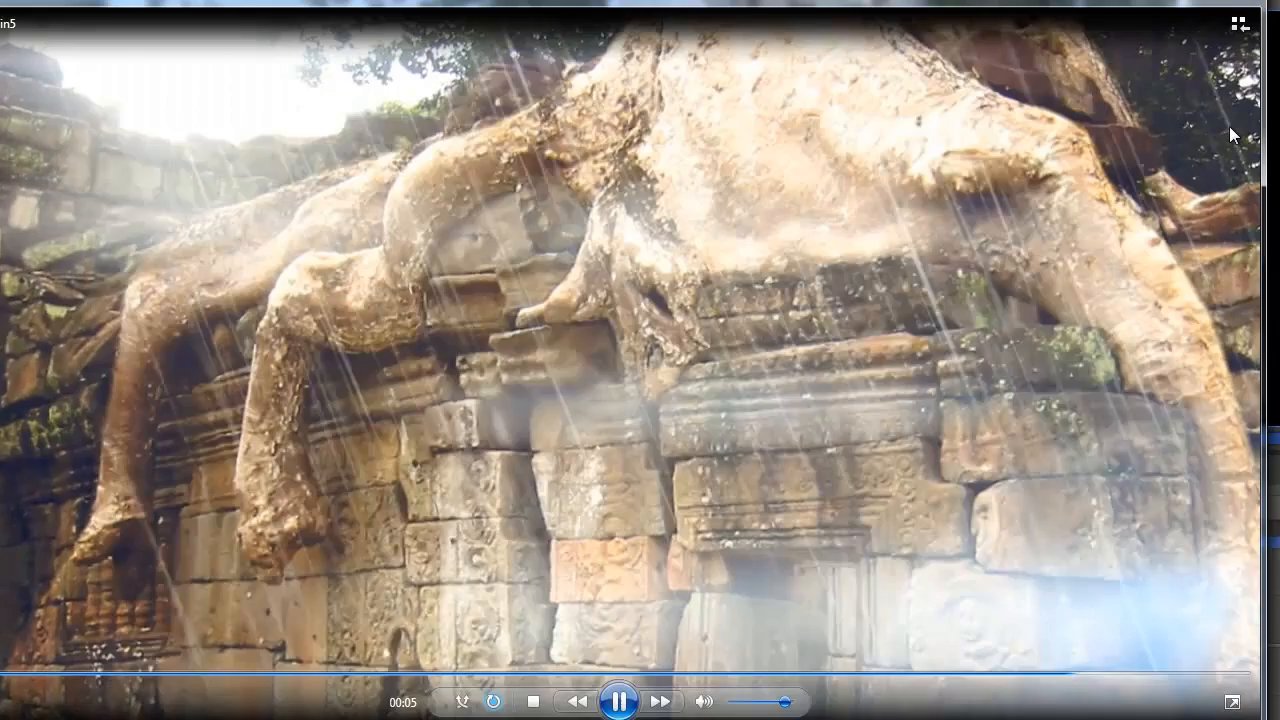
left_click(1240, 700)
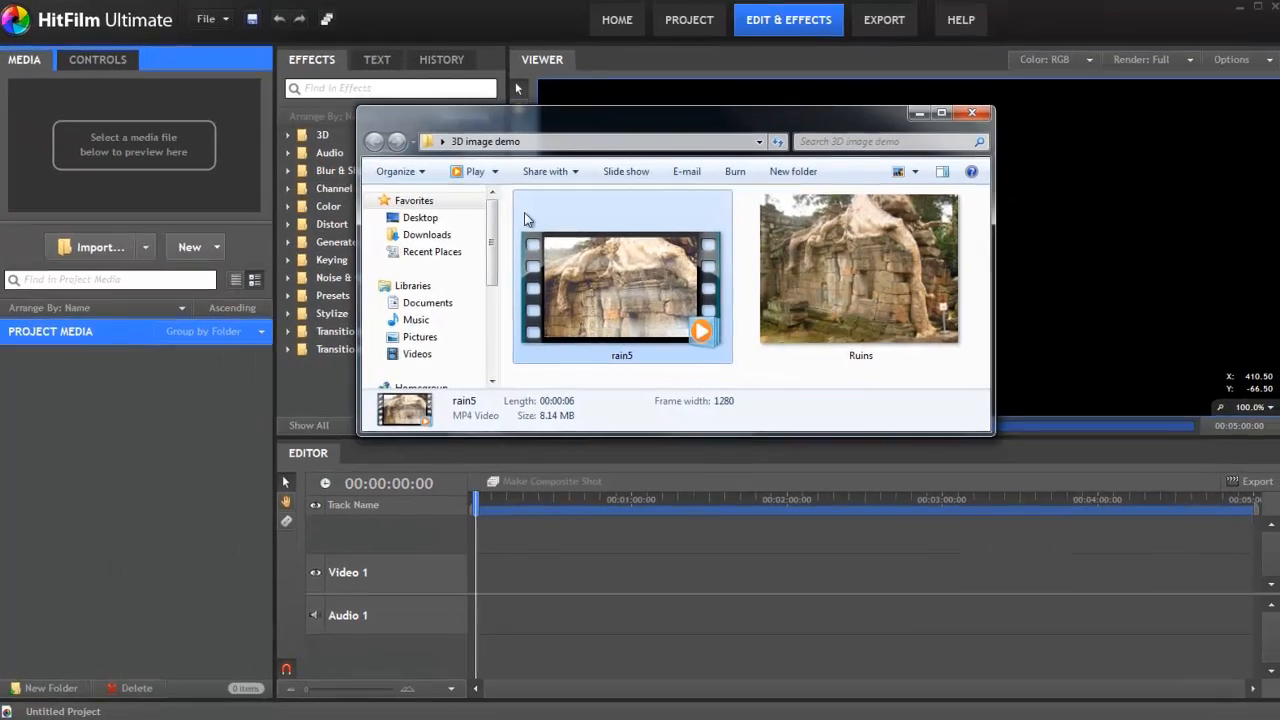
- Import Ruins.jpg and create a 720p Composite Shot 1 holding it as a layer
left_click(860, 270)
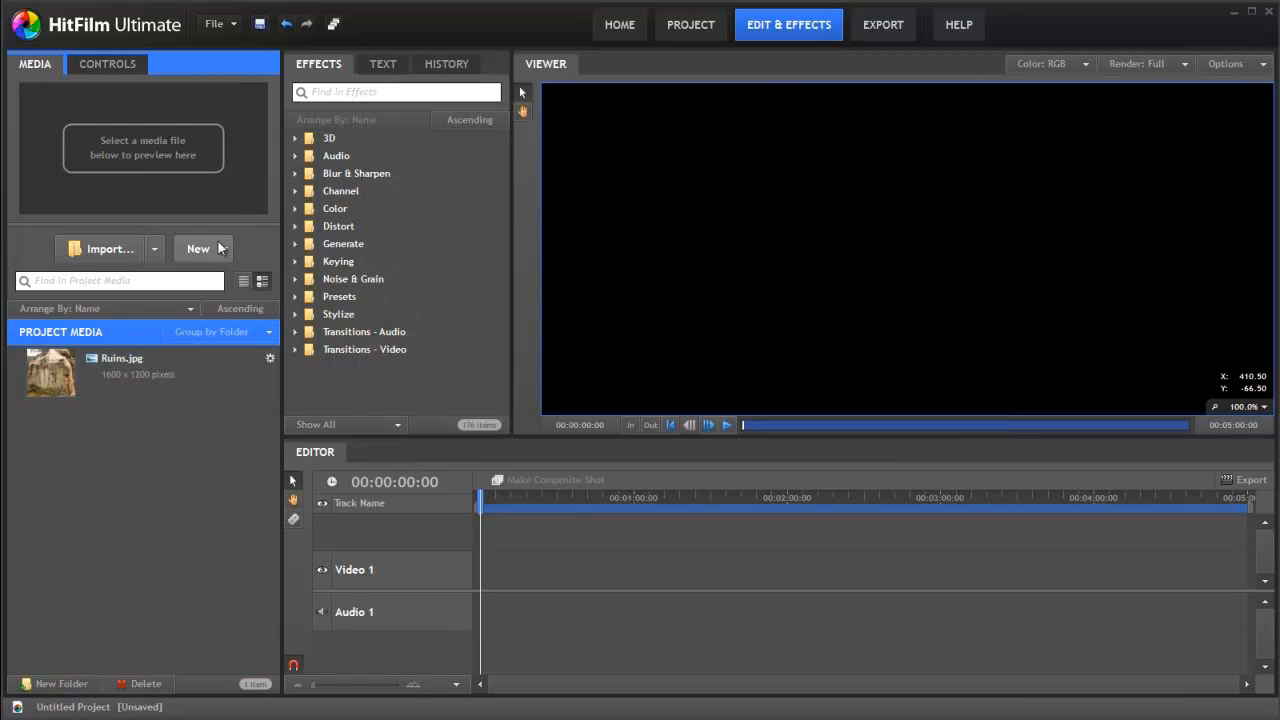
left_click(556, 480)
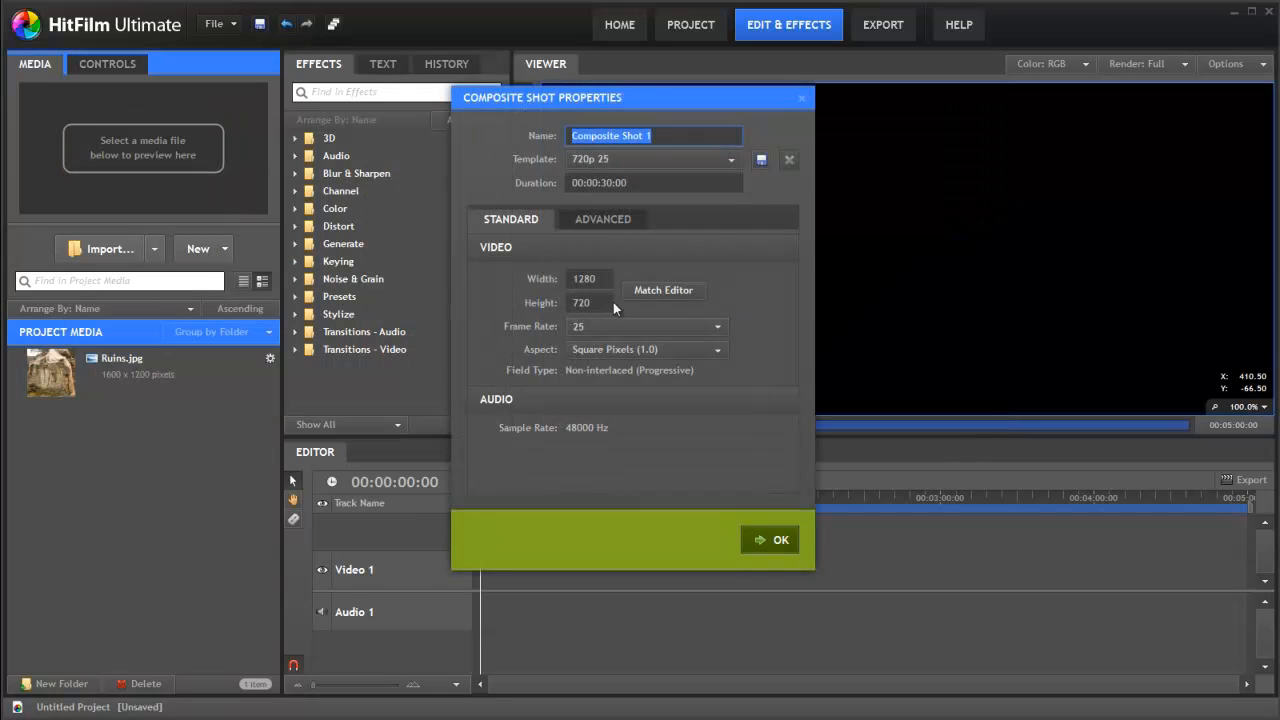
left_click(780, 540)
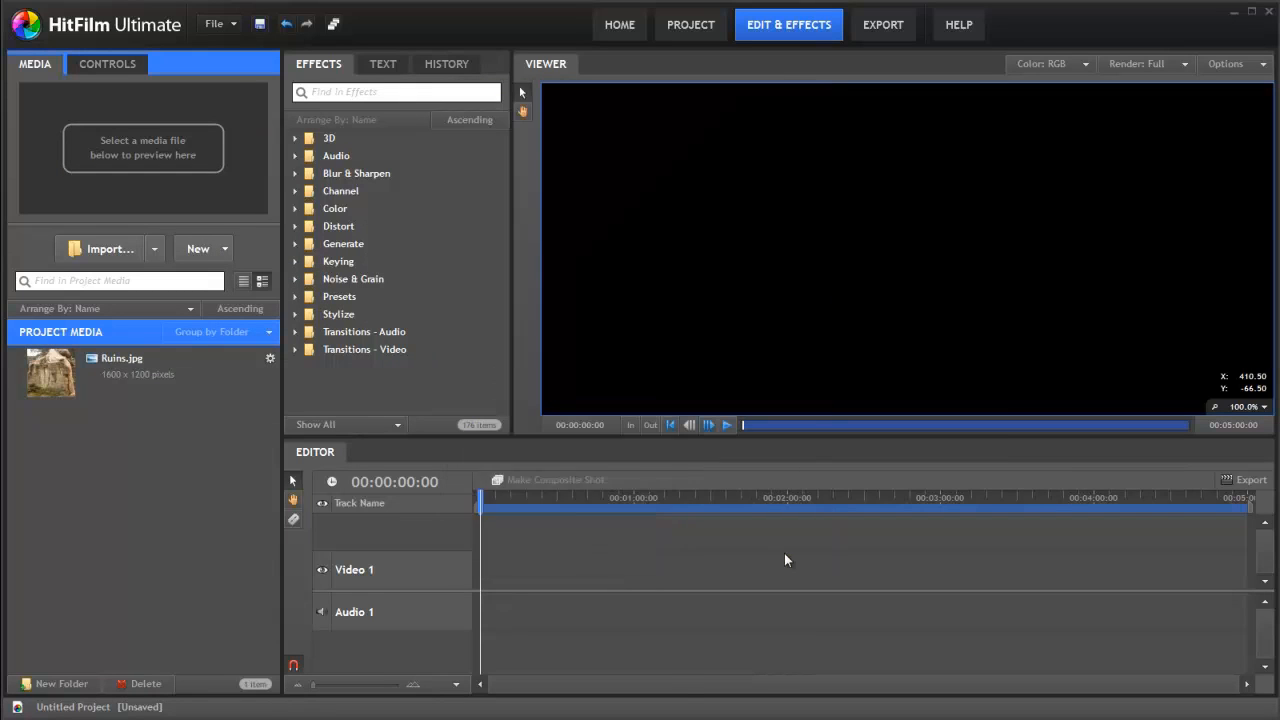
left_click(556, 480)
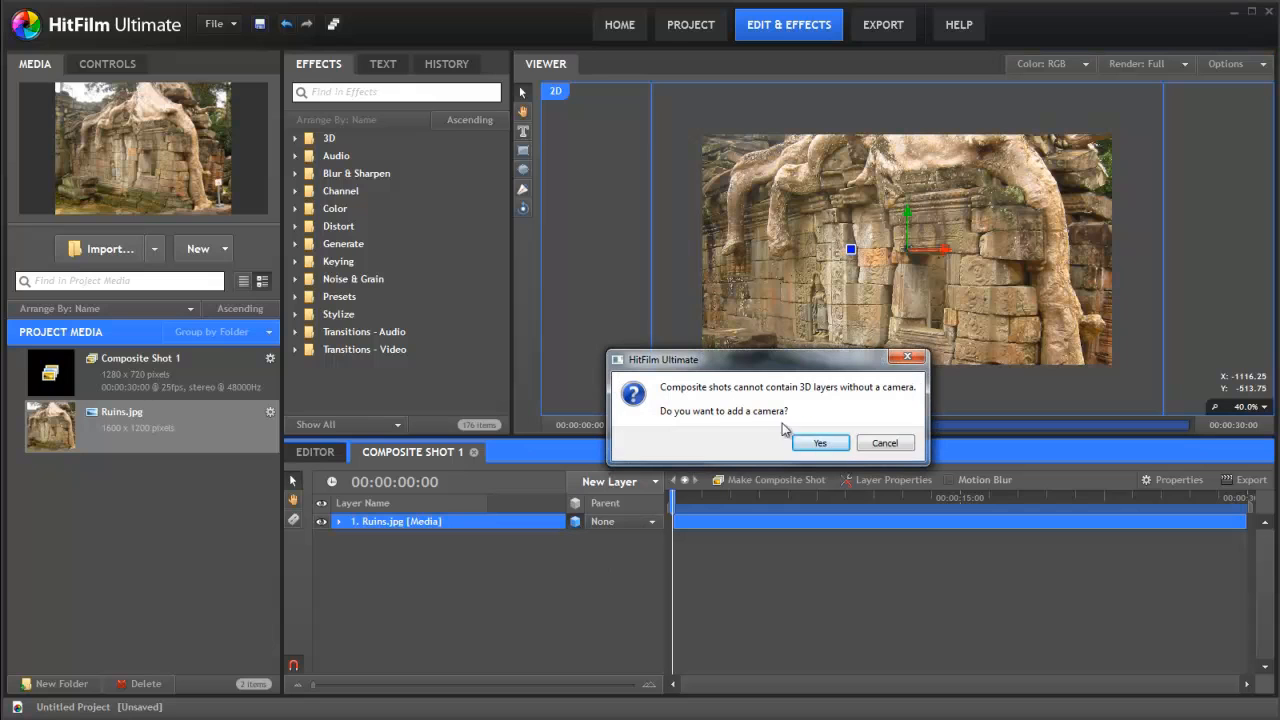
- Accept adding a camera to the shot and duplicate the Ruins.jpg layer
left_click(820, 444)
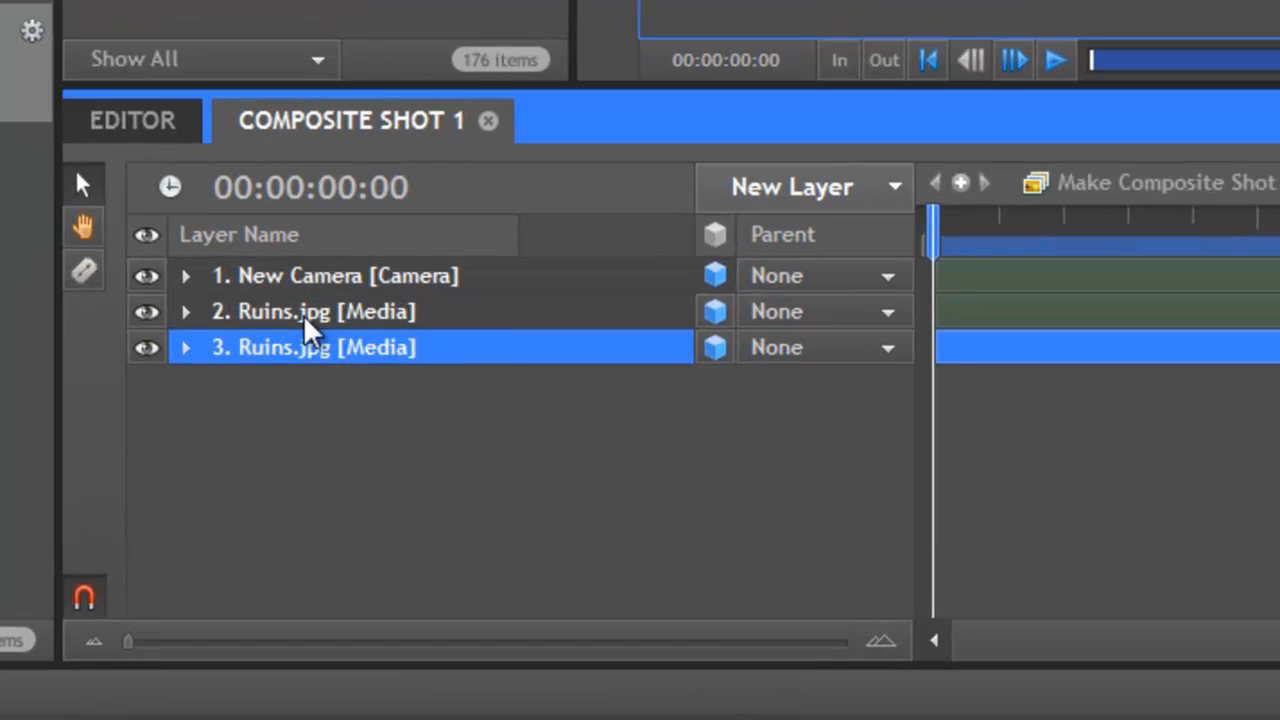
mouse_move(290, 348)
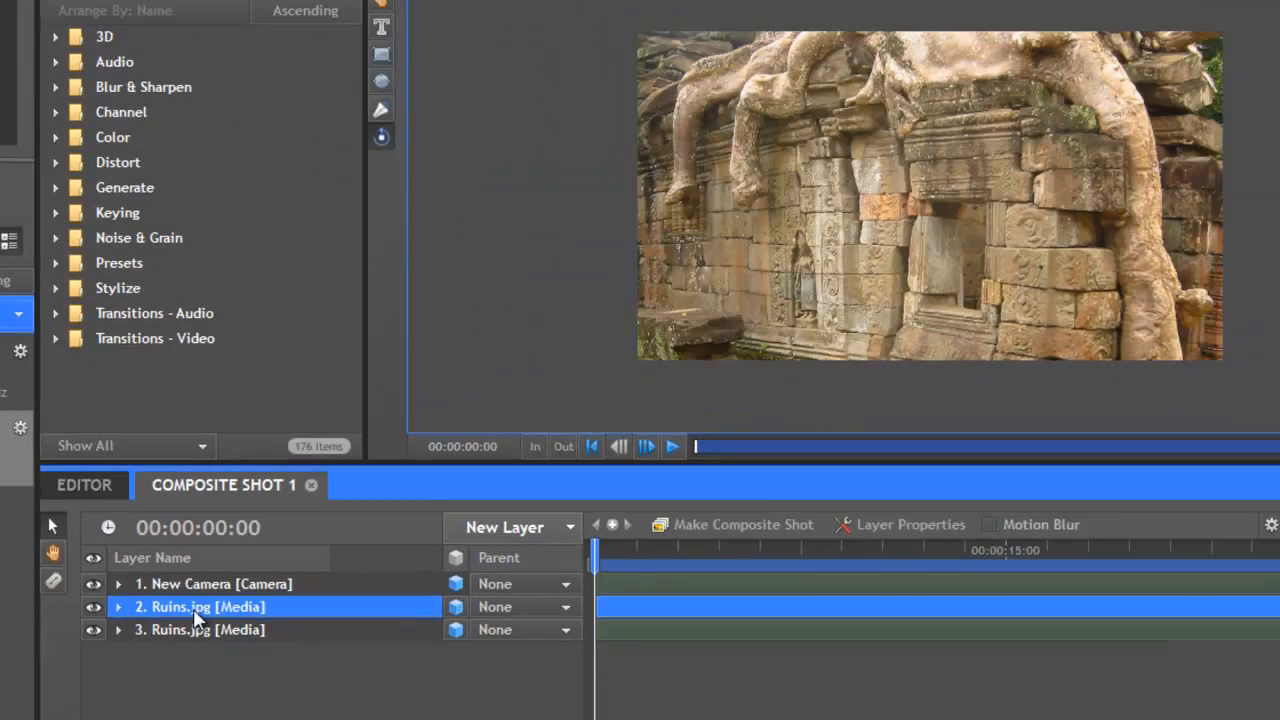
left_click(412, 112)
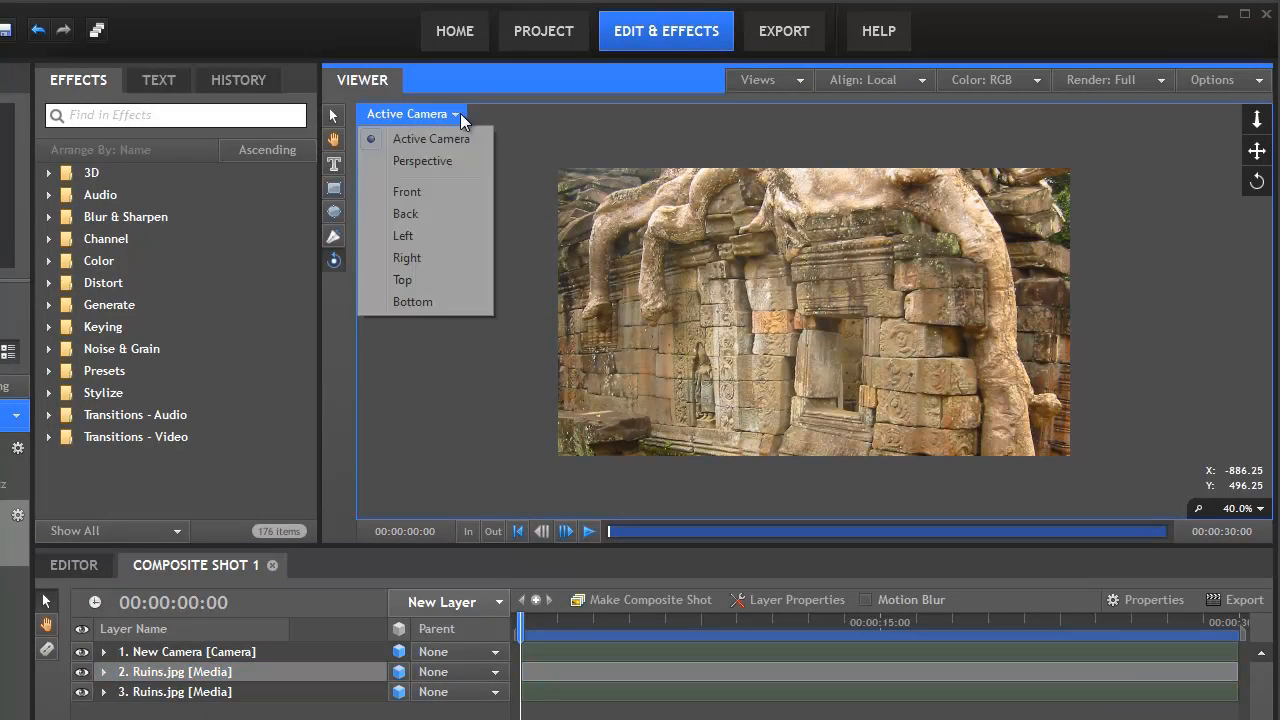
- View the scene from the Front and mask the foreground ruins on the upper Ruins.jpg layer
left_click(408, 192)
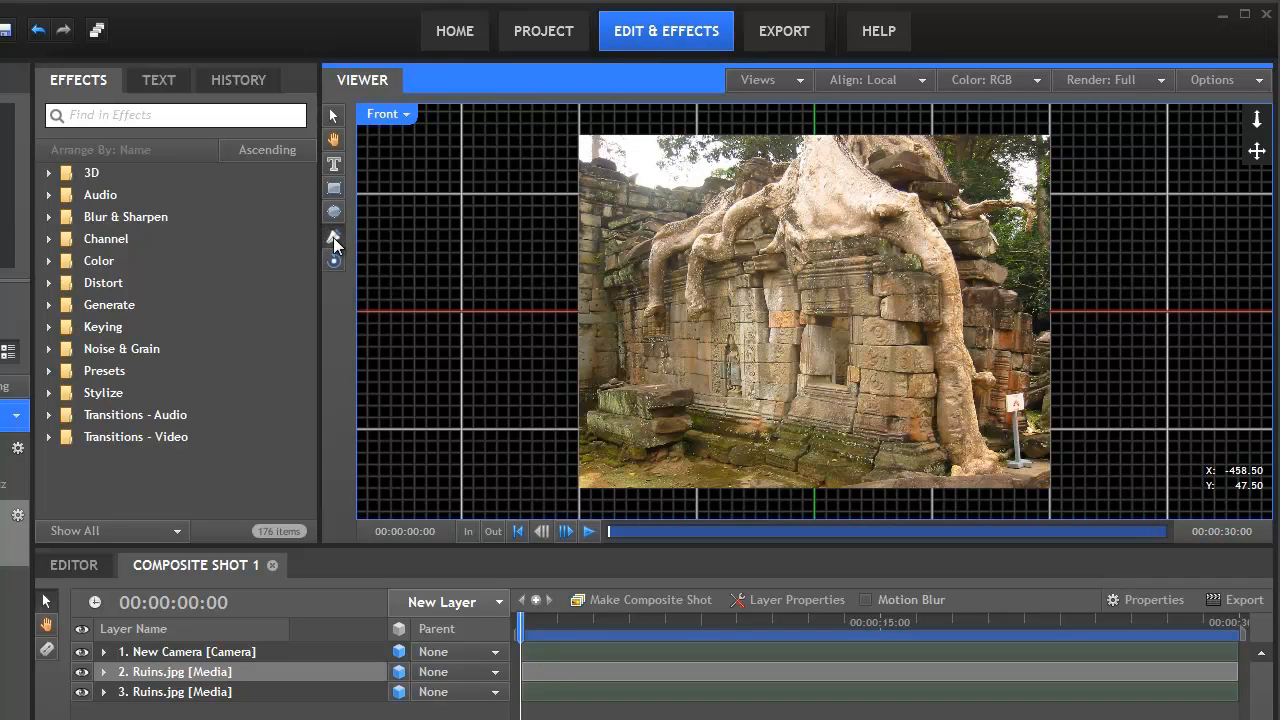
mouse_move(198, 686)
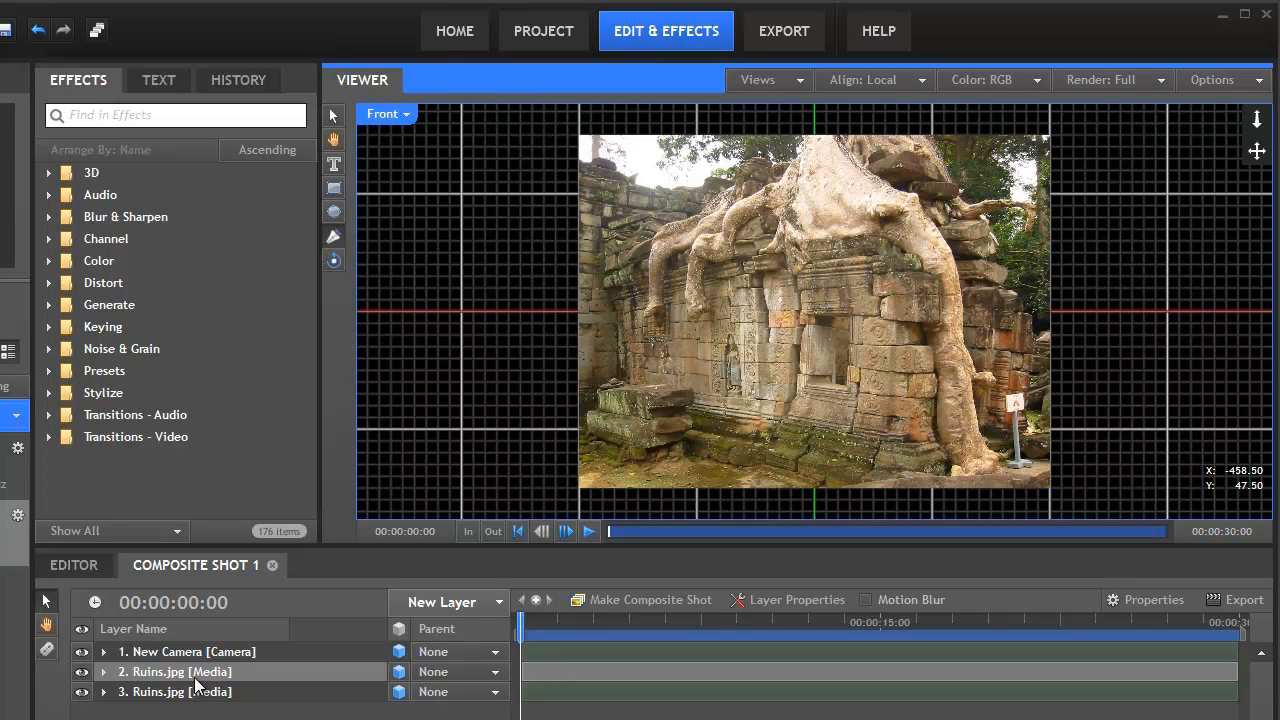
left_click(176, 672)
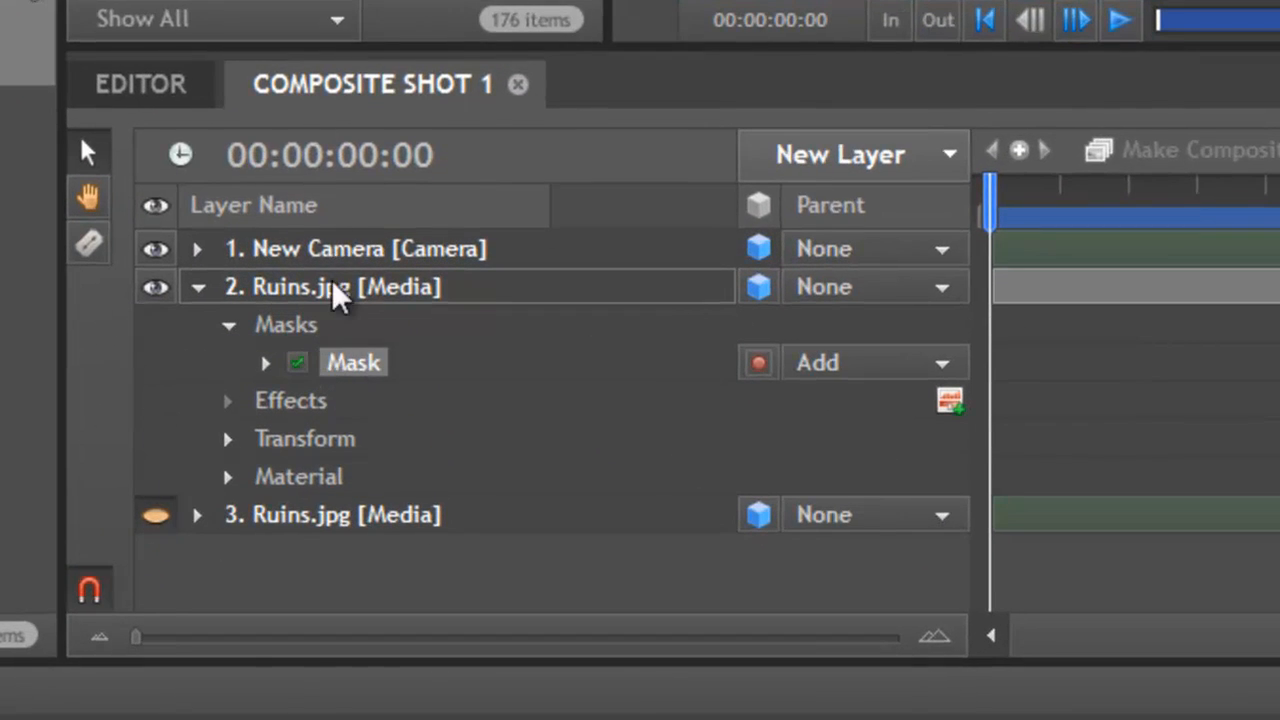
- Collapse the masked layer so the full Ruins photo shows in the Front viewer
double_click(330, 288)
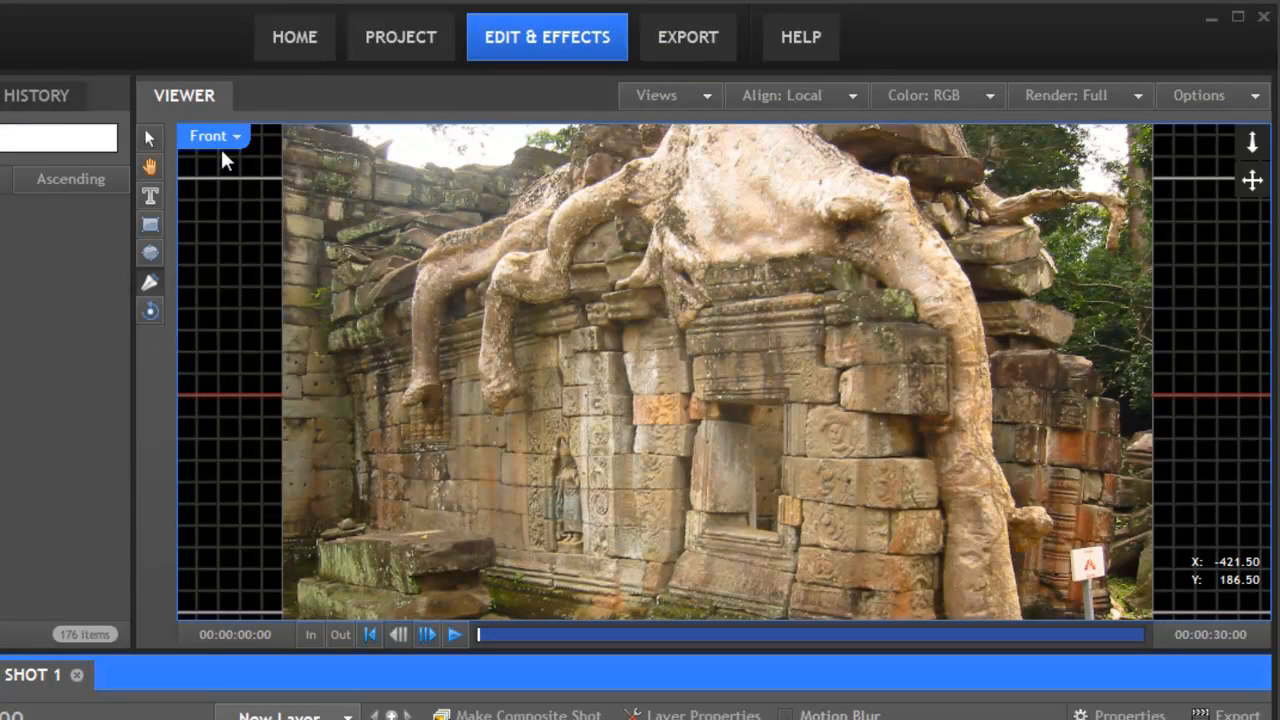
- In Perspective view, move the masked foreground ruins forward on Z and check the depth gap
left_click(212, 136)
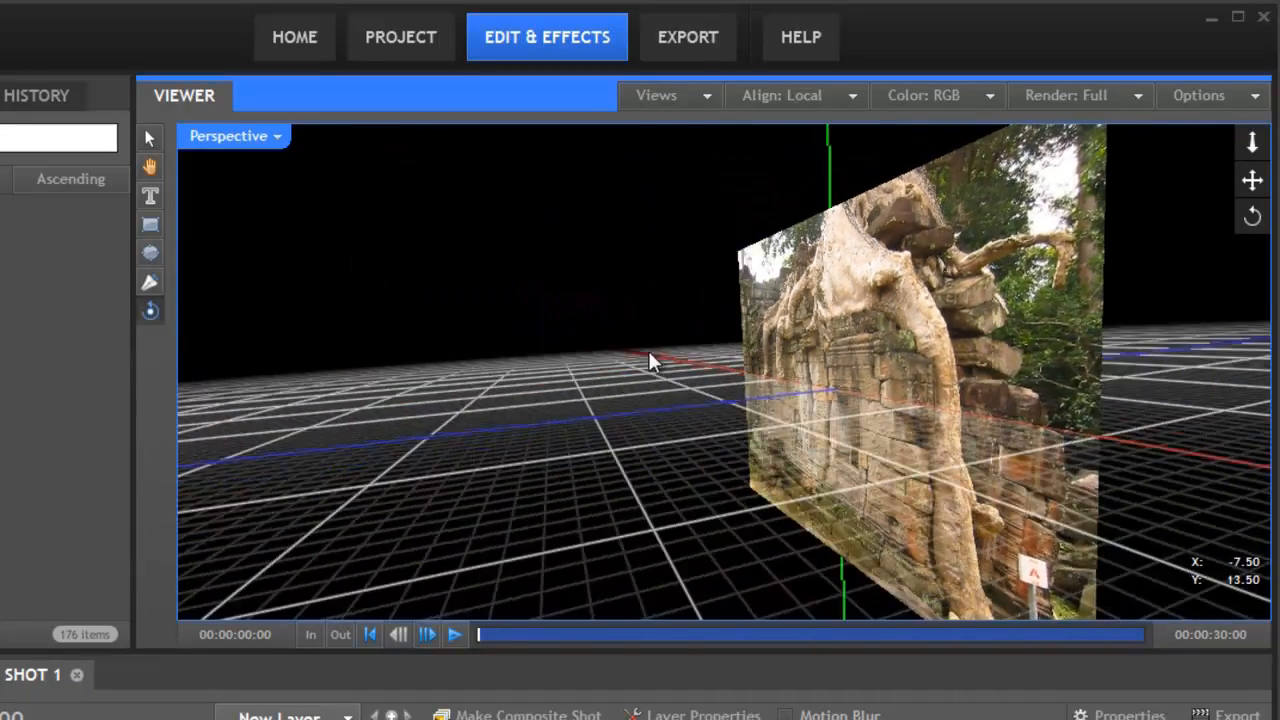
left_click_drag(650, 360, 930, 376)
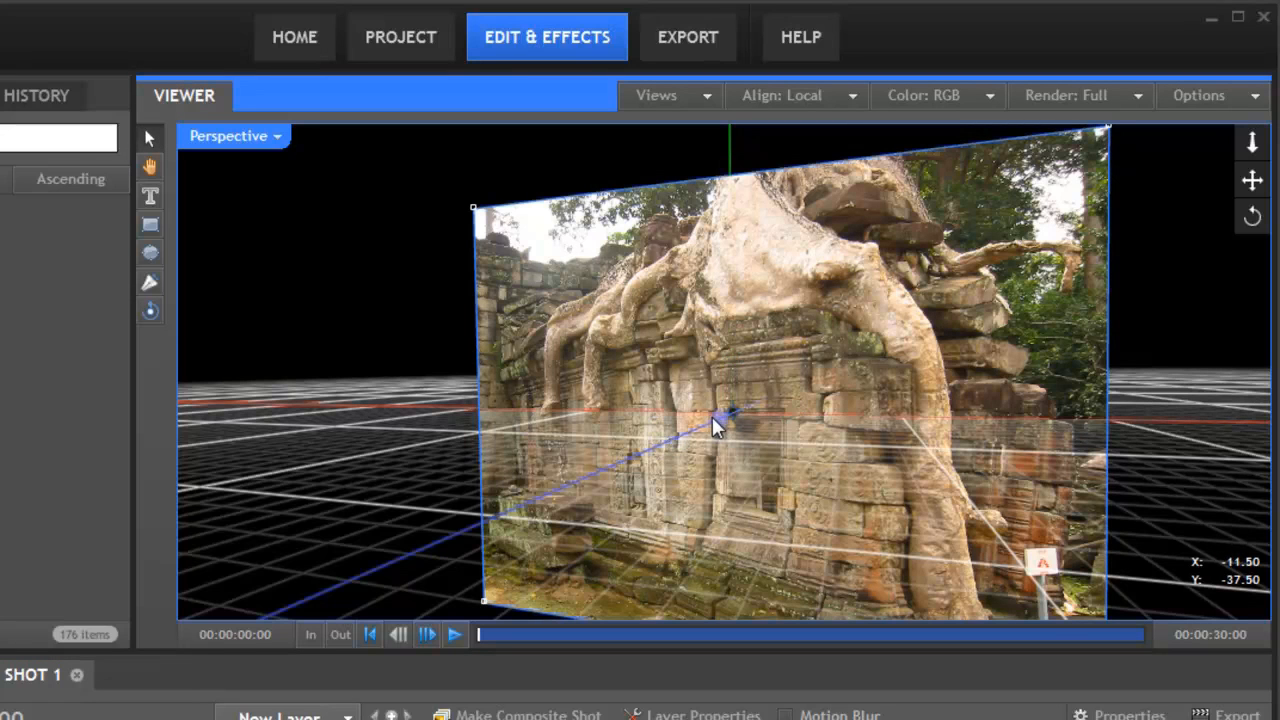
left_click_drag(716, 424, 876, 384)
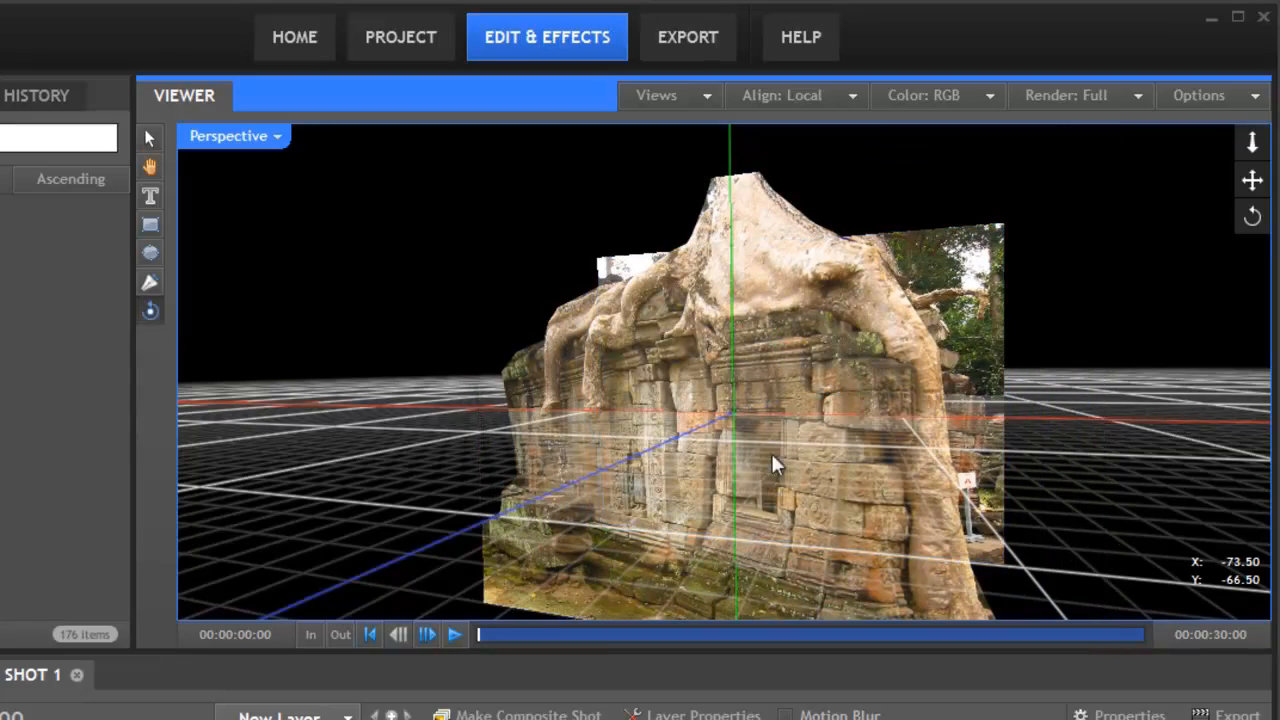
left_click_drag(776, 464, 1070, 440)
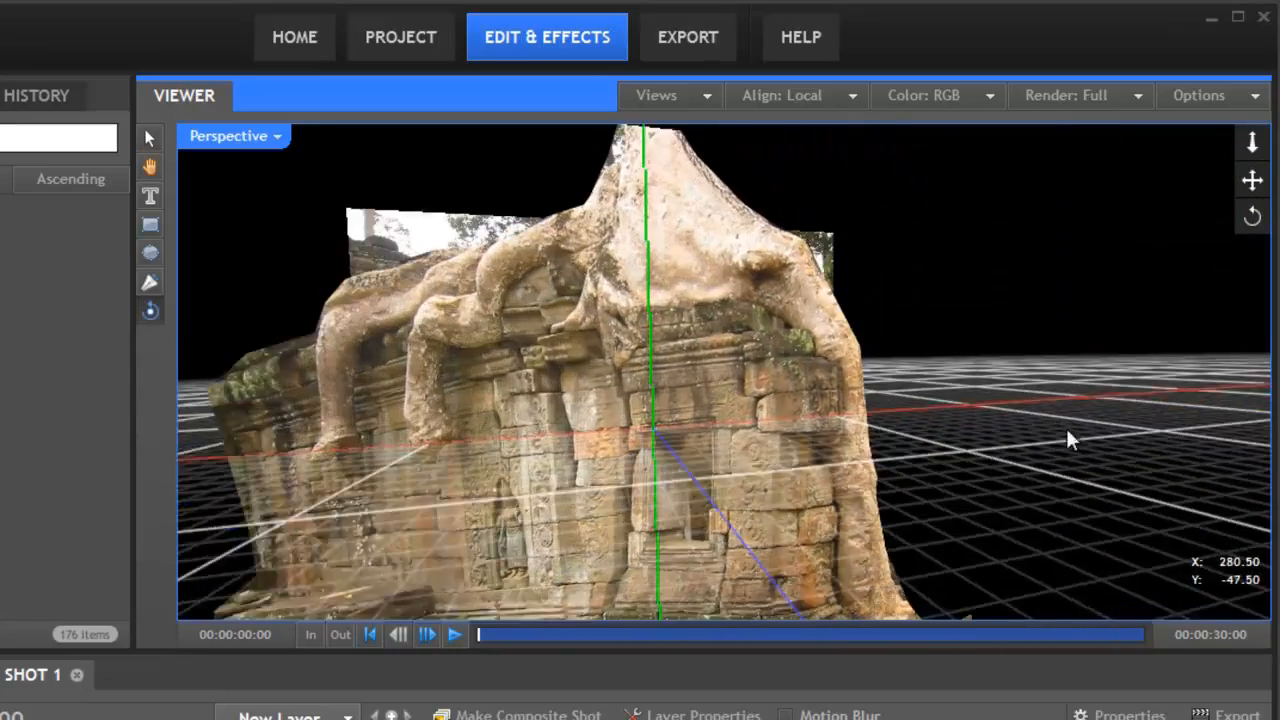
left_click_drag(1070, 440, 284, 140)
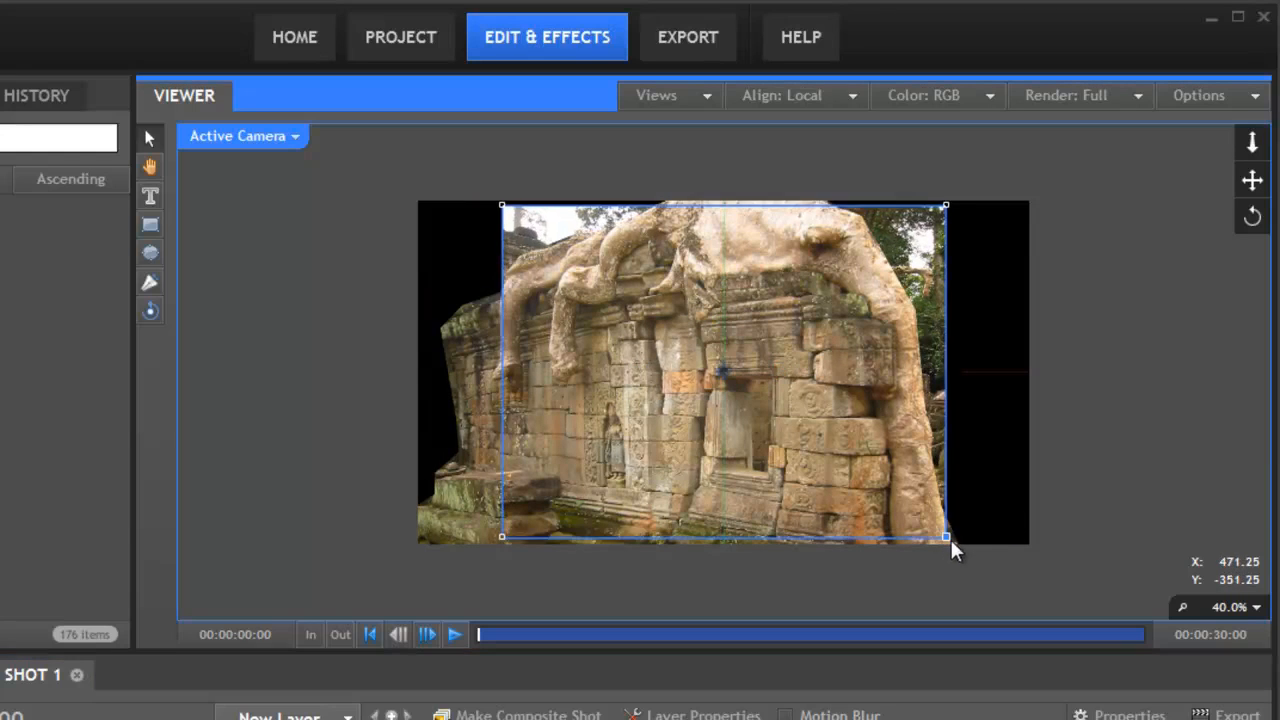
- Scale the Foreground cutout down so it lines up over the Background photo through the camera
left_click_drag(944, 536, 1056, 616)
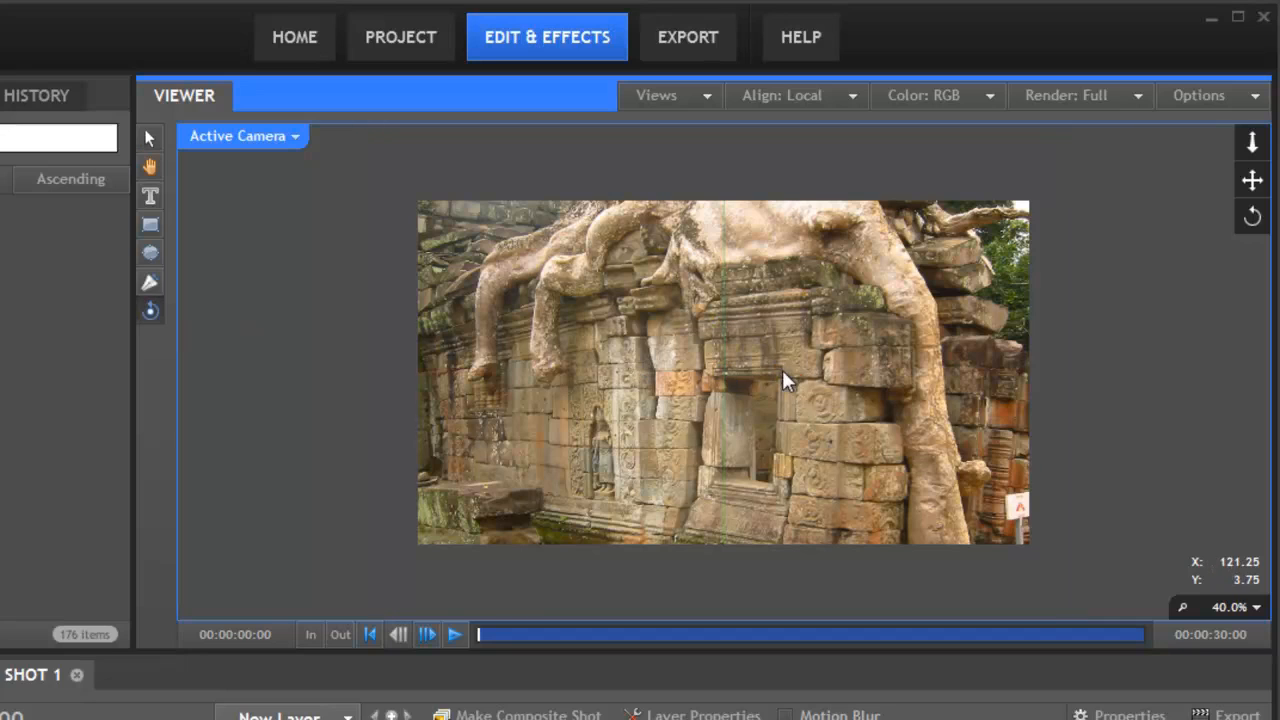
left_click_drag(784, 380, 816, 396)
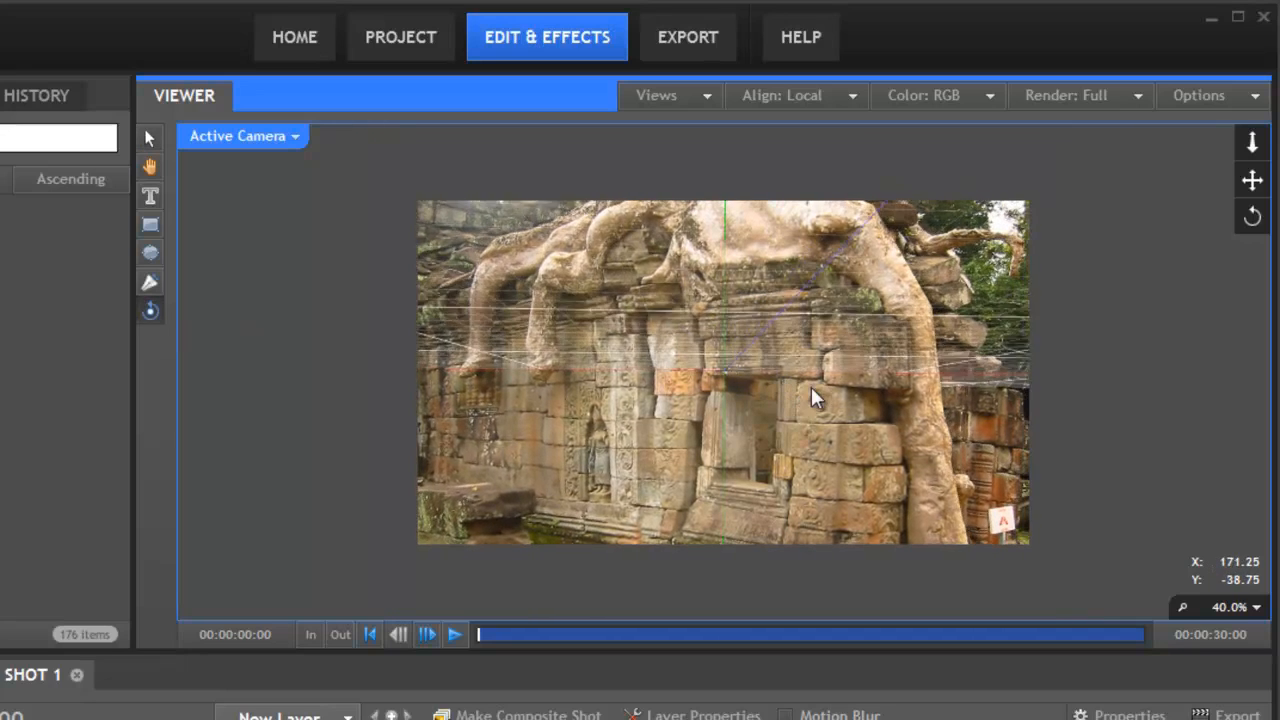
left_click_drag(816, 396, 790, 384)
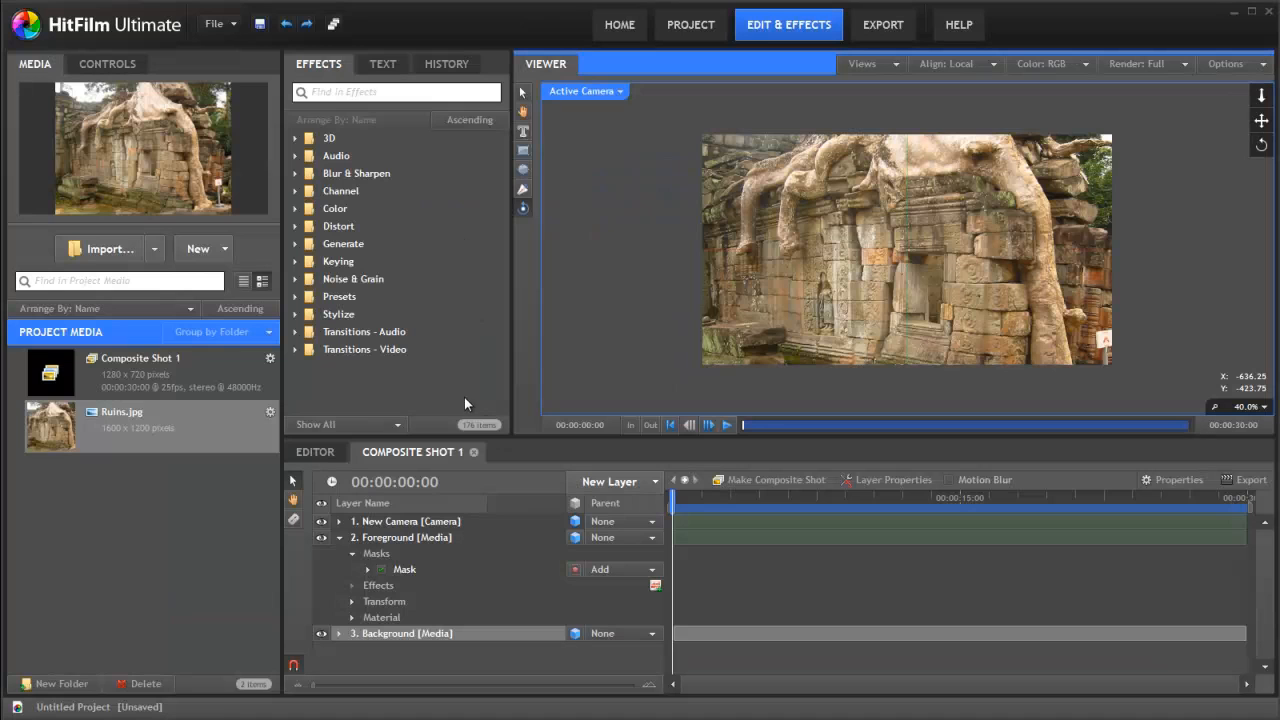
- Find the Rain particle preset in Effects, add it, and check the 3D rain before returning to the camera view
left_click(396, 92)
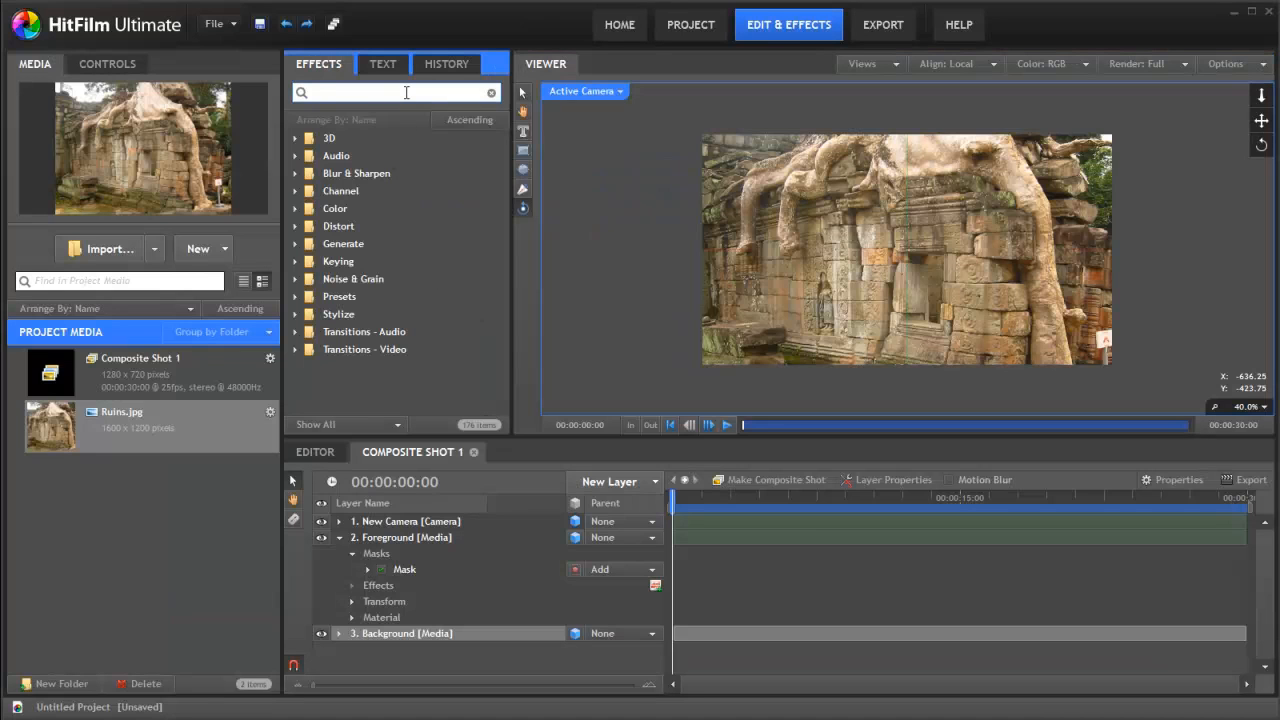
type("rain")
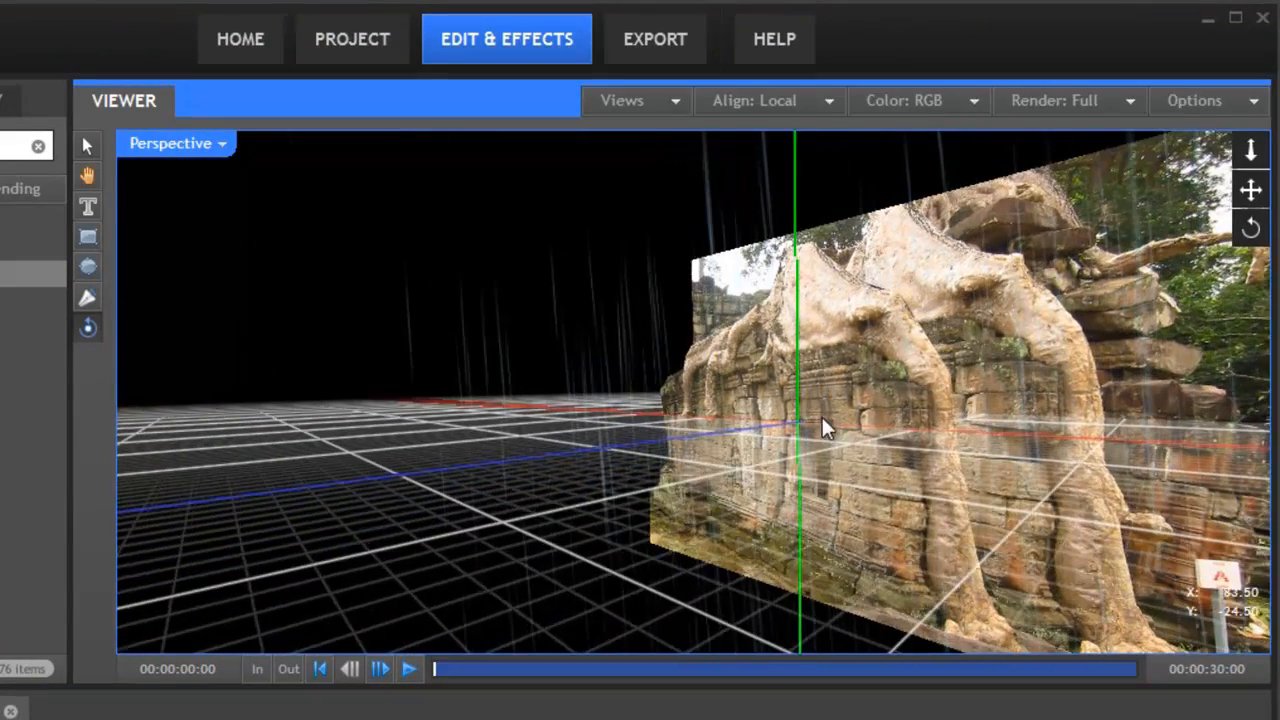
left_click_drag(824, 424, 870, 388)
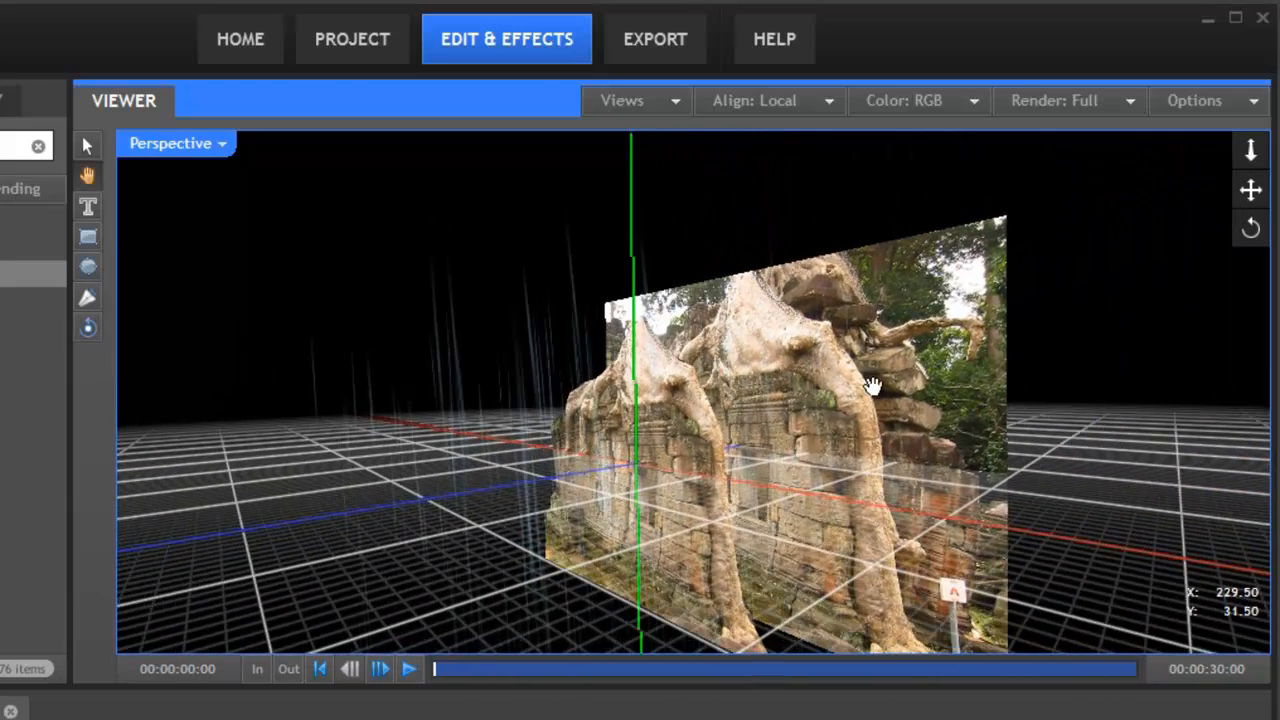
left_click(178, 144)
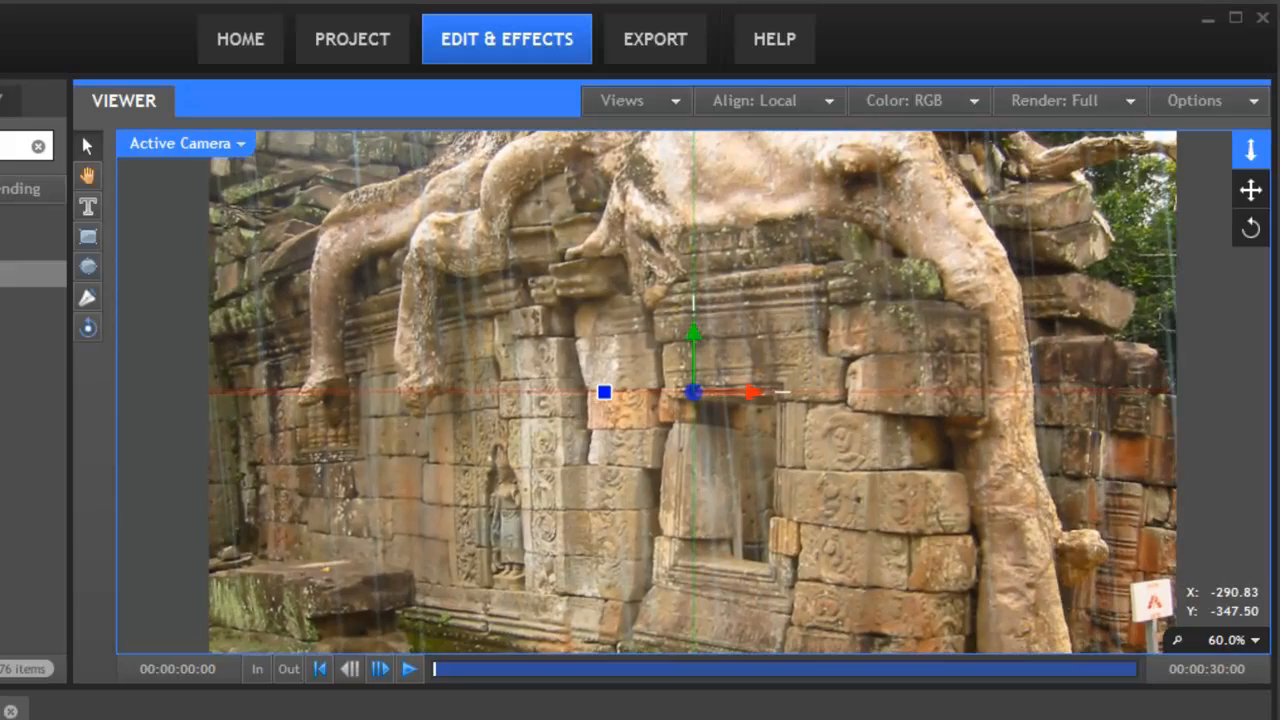
- Move the active camera around the ruins so the foreground shifts against the background, revealing parallax
left_click_drag(694, 390, 622, 430)
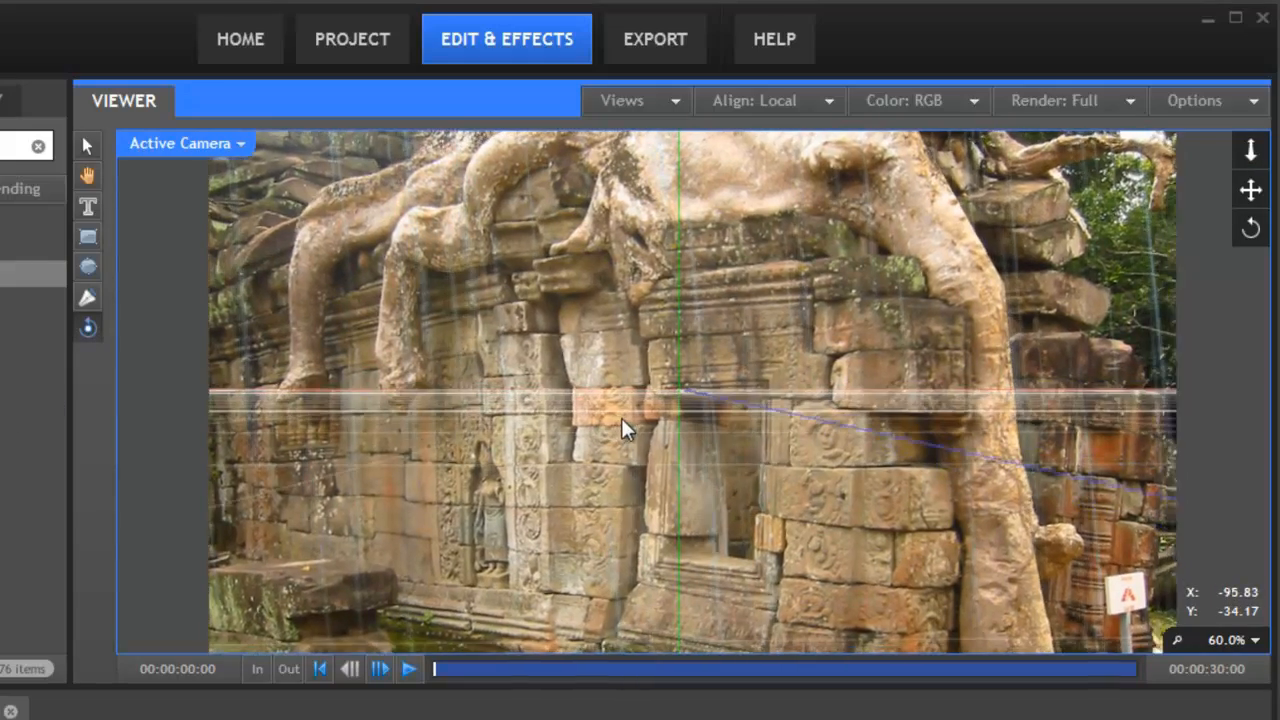
left_click_drag(620, 430, 590, 456)
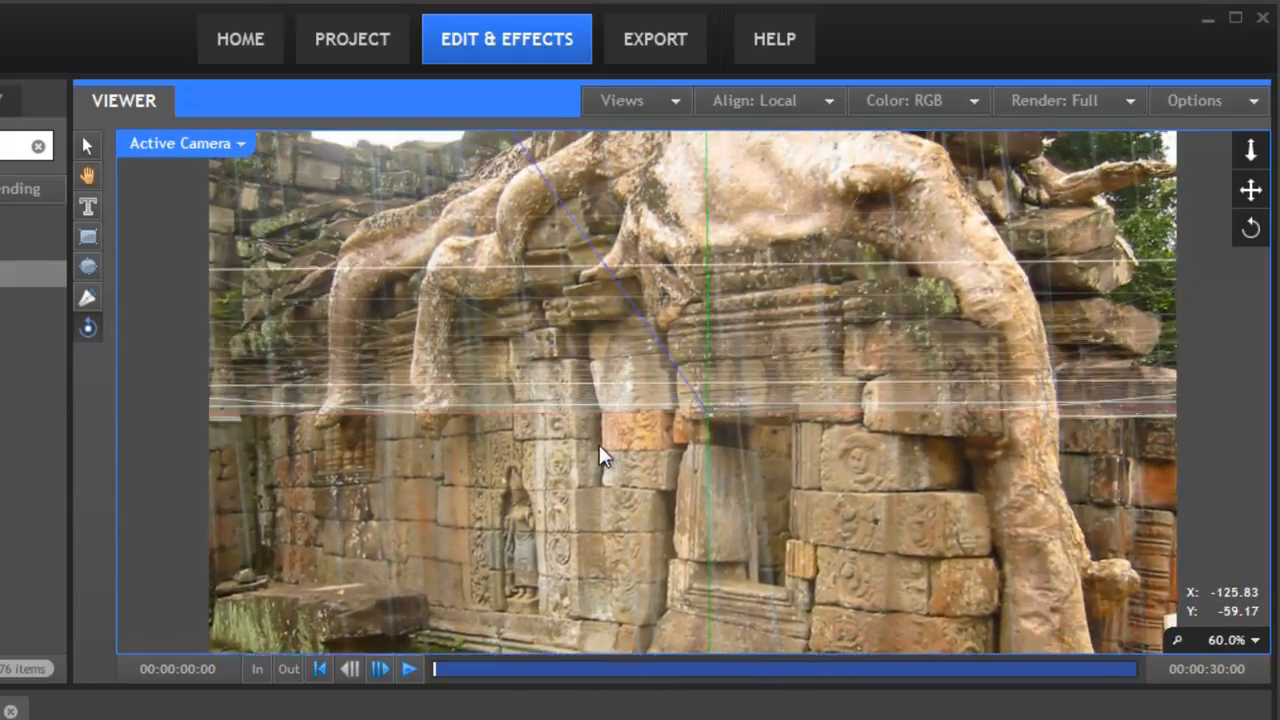
left_click_drag(600, 456, 610, 490)
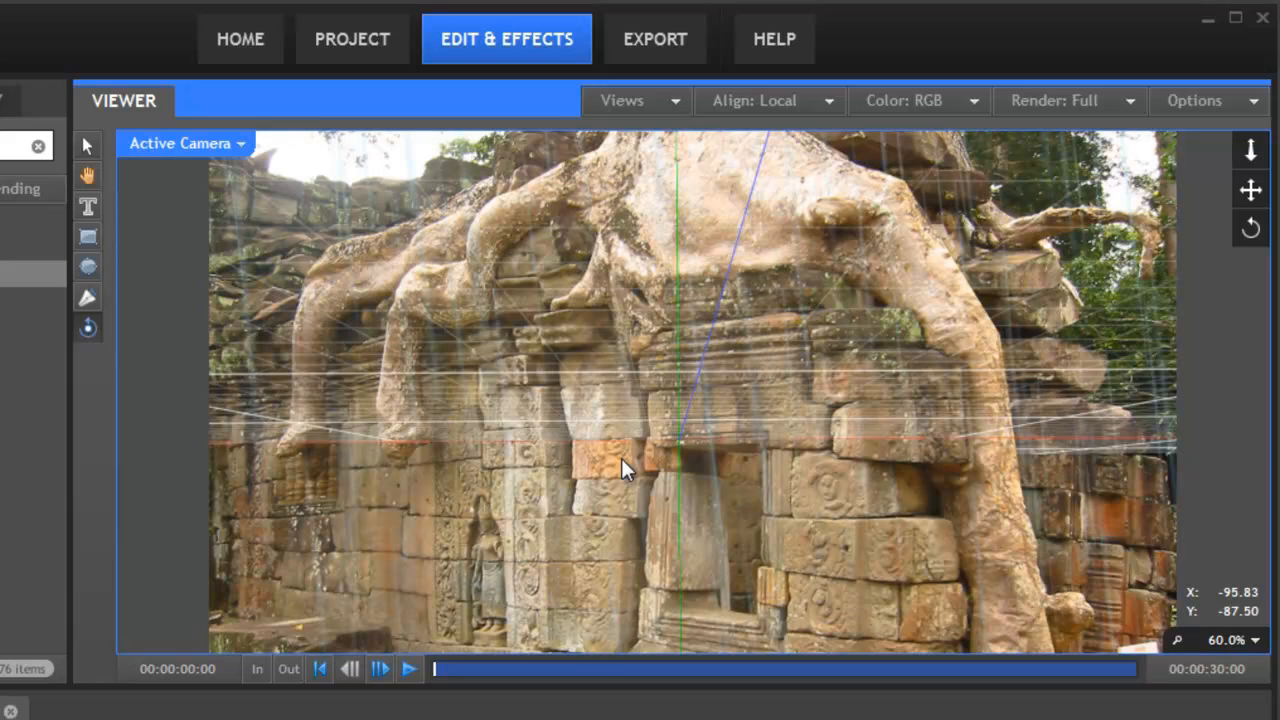
mouse_move(1252, 228)
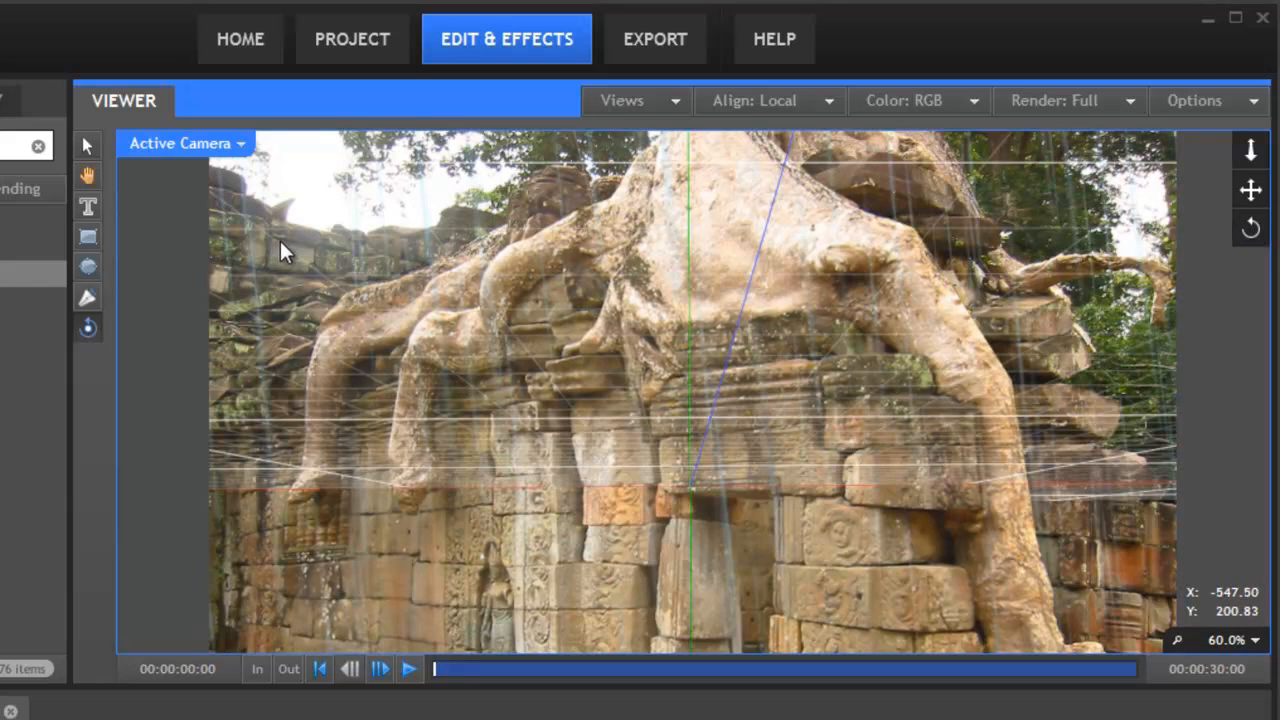
mouse_move(490, 158)
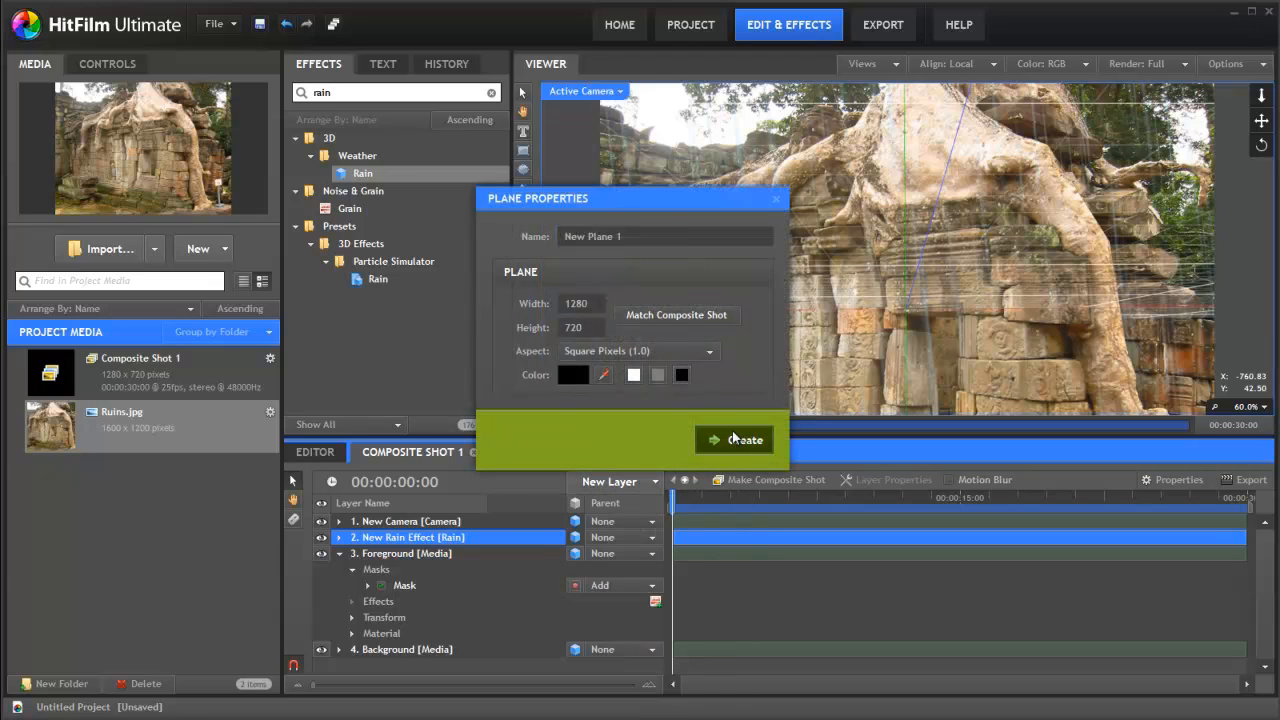
- Create the black New Plane 1 layer atop the composite shot
left_click(734, 440)
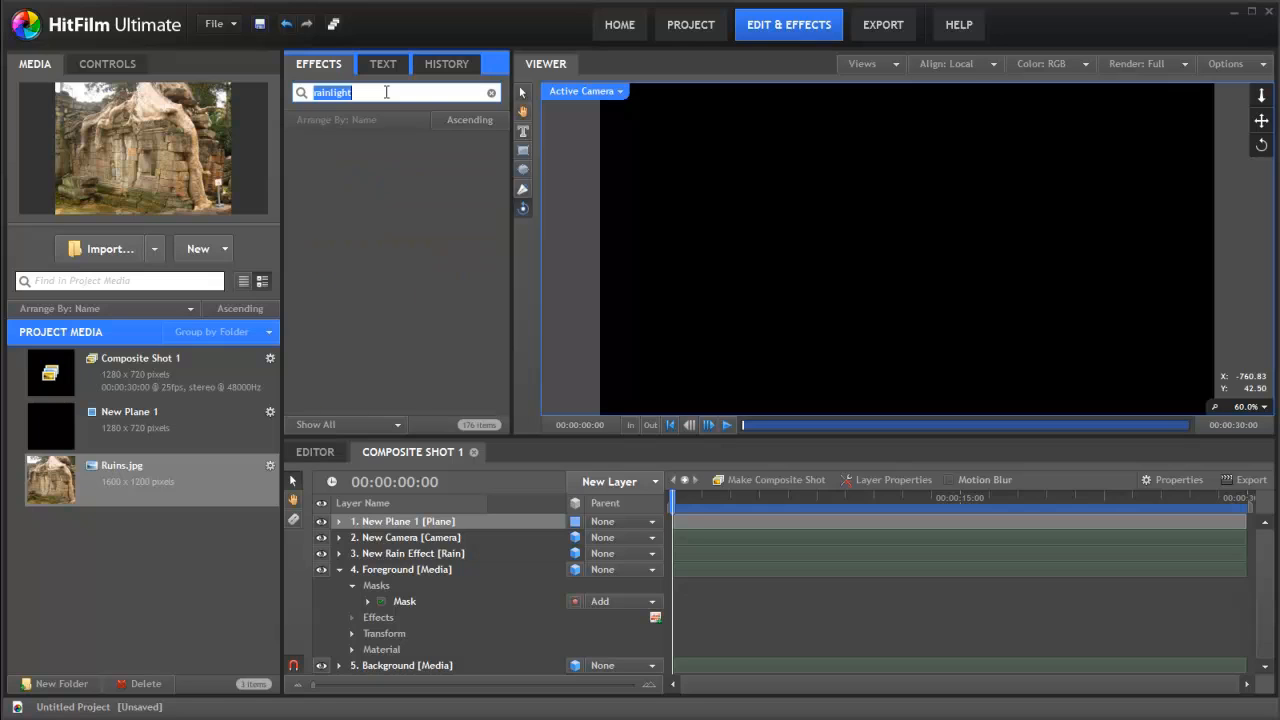
- Add the Light Flares effect to New Plane 1 and set its Blend to Screen
type("light")
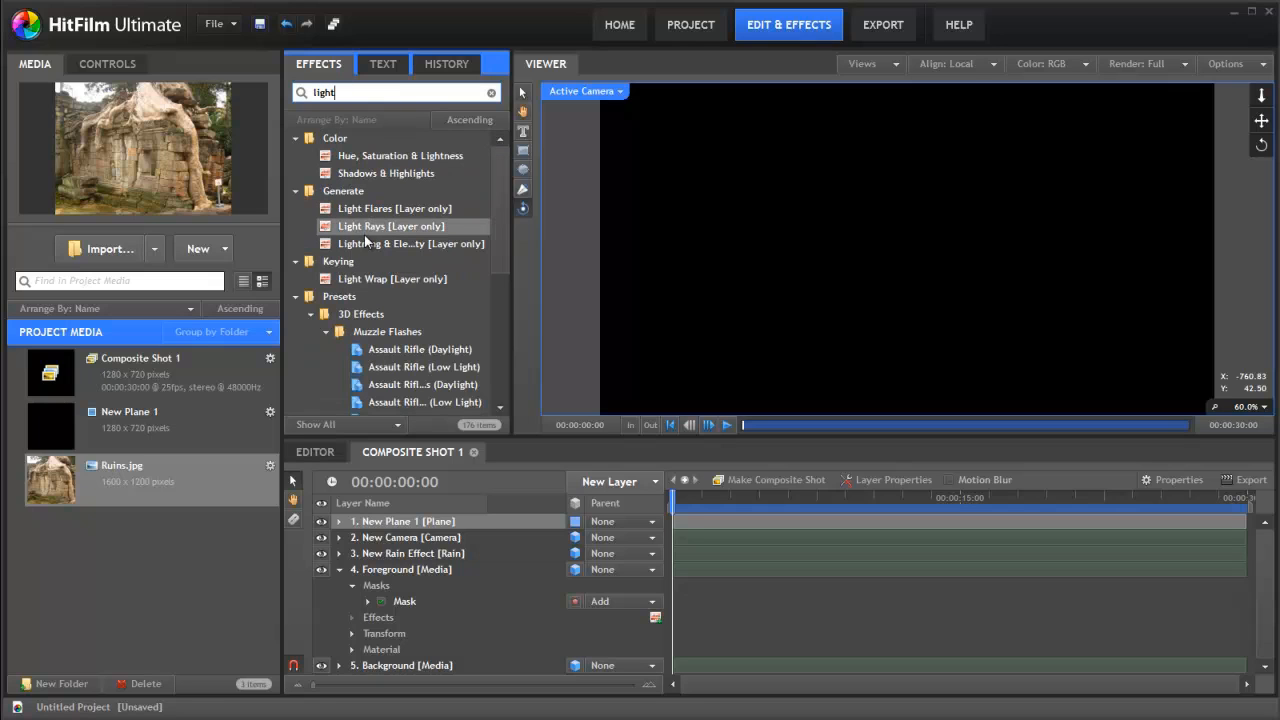
left_click(404, 520)
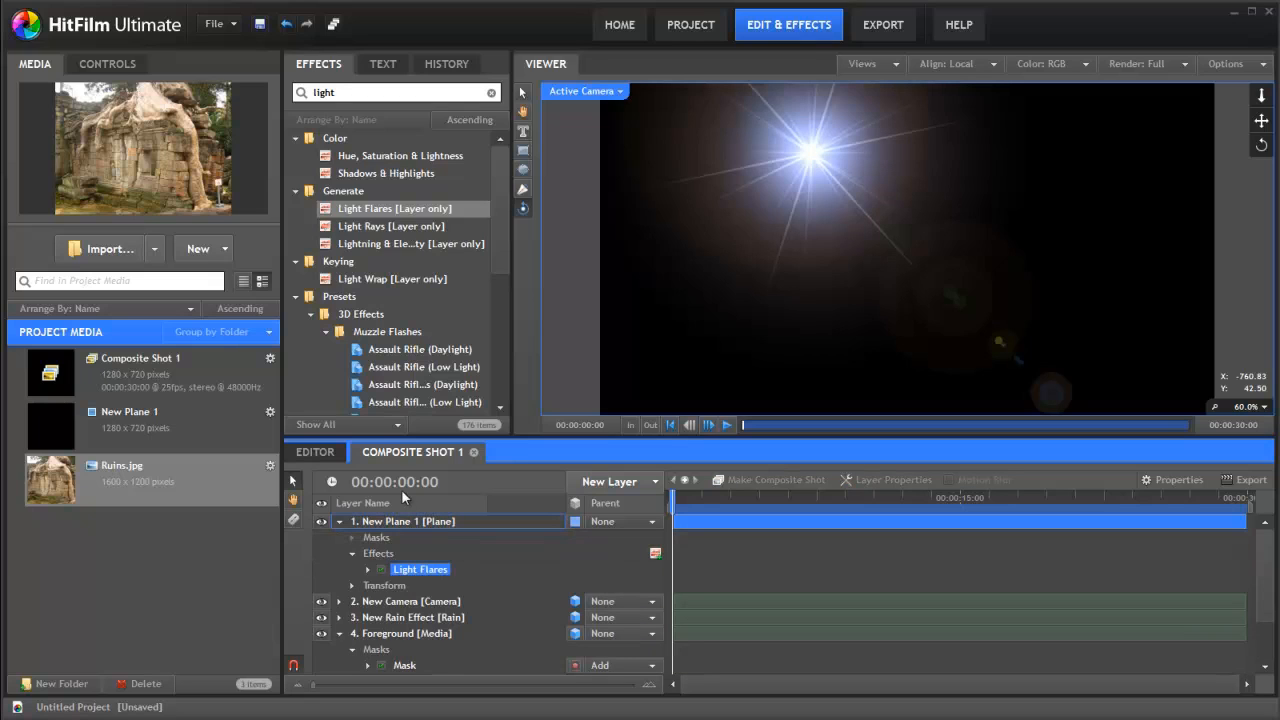
left_click(404, 520)
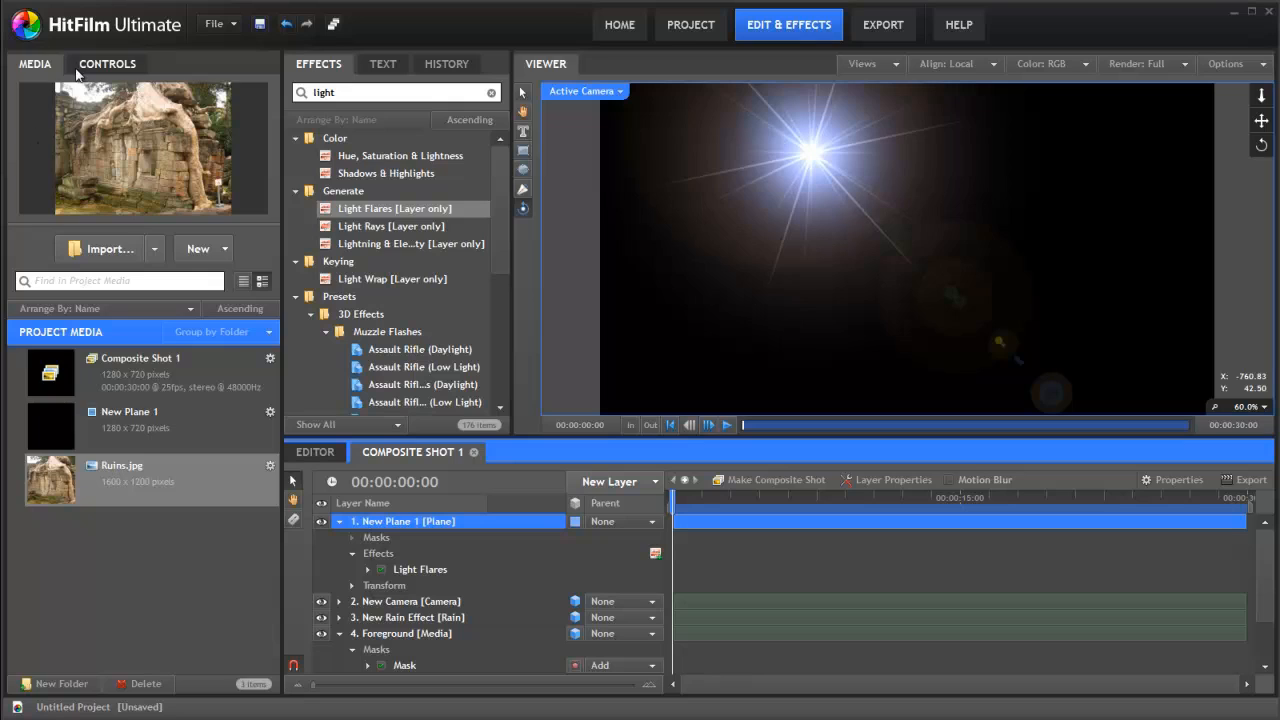
left_click(108, 62)
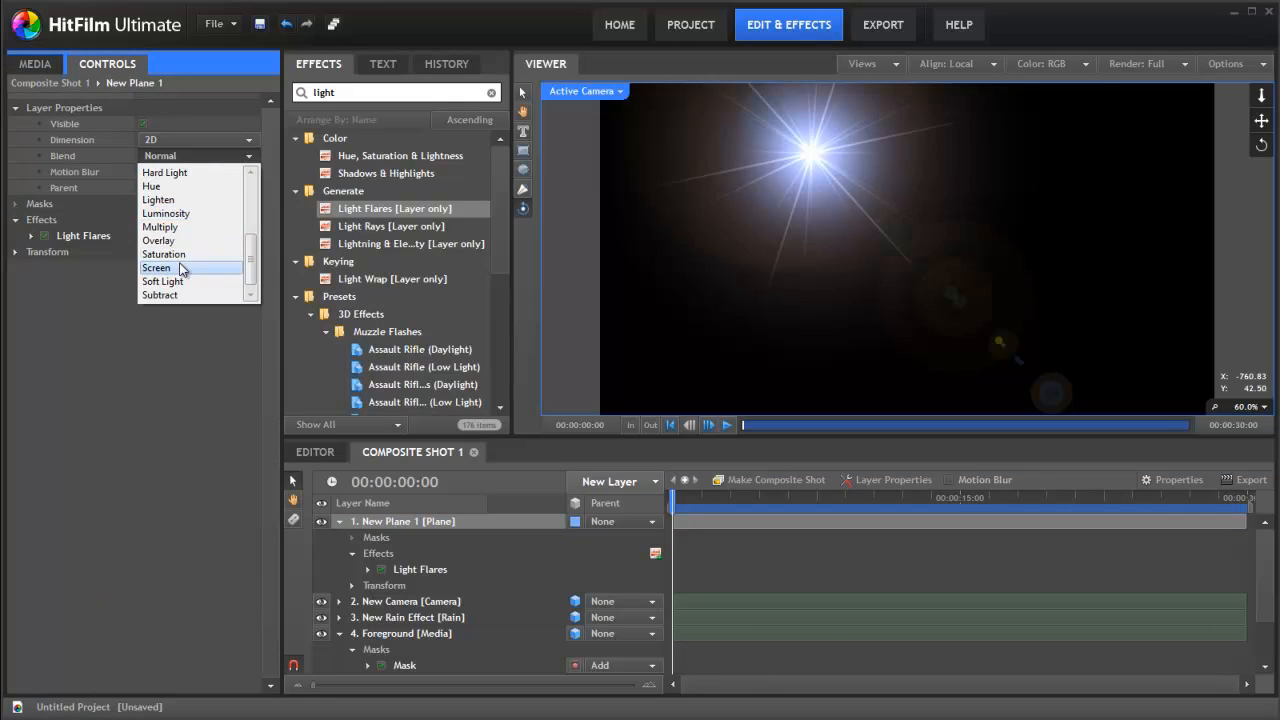
left_click(156, 268)
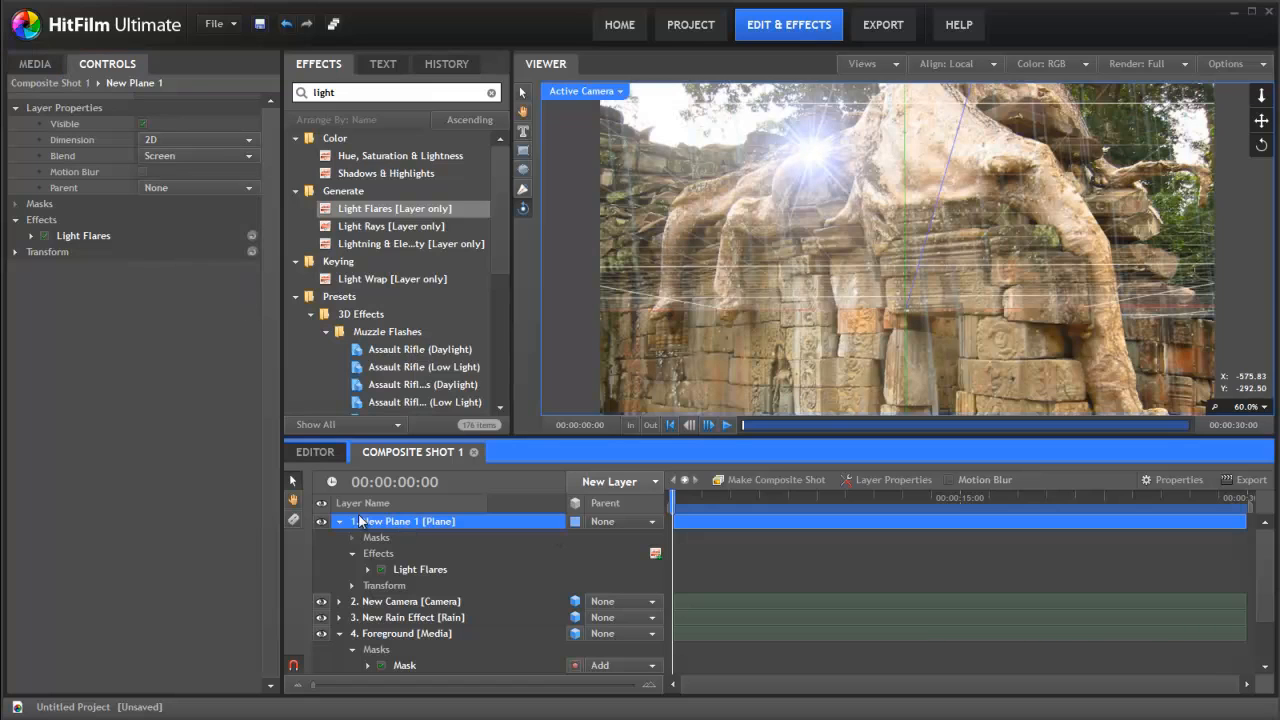
- Open the New Layer dropdown to list the available layer types
left_click(420, 568)
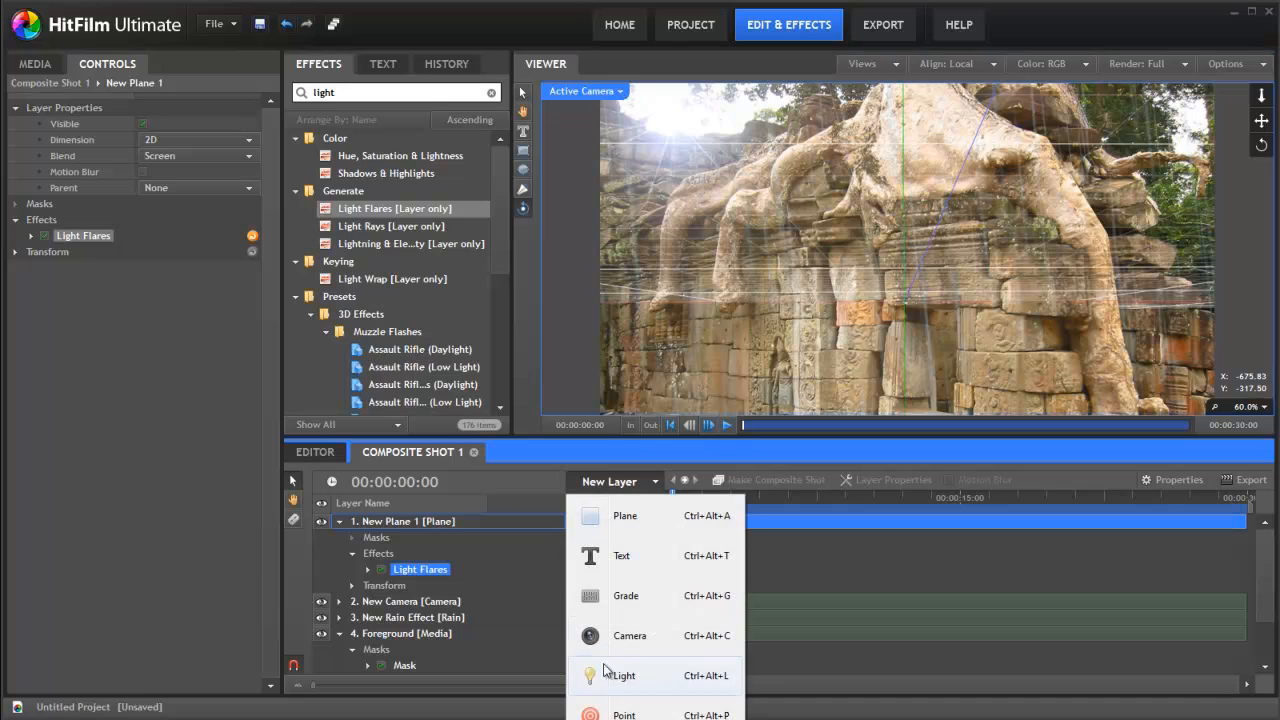
- Add a New Point layer as a 3D Plane, check it in Perspective view, then return to Active Camera
left_click(624, 712)
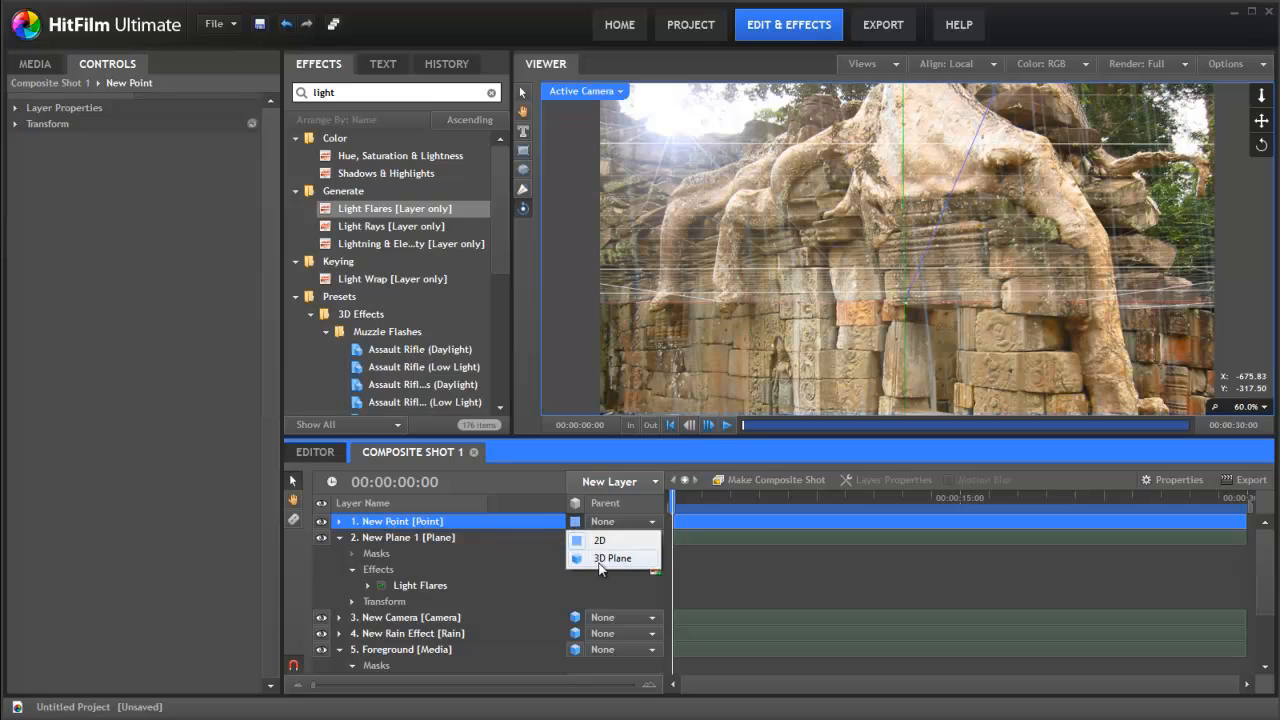
left_click(612, 558)
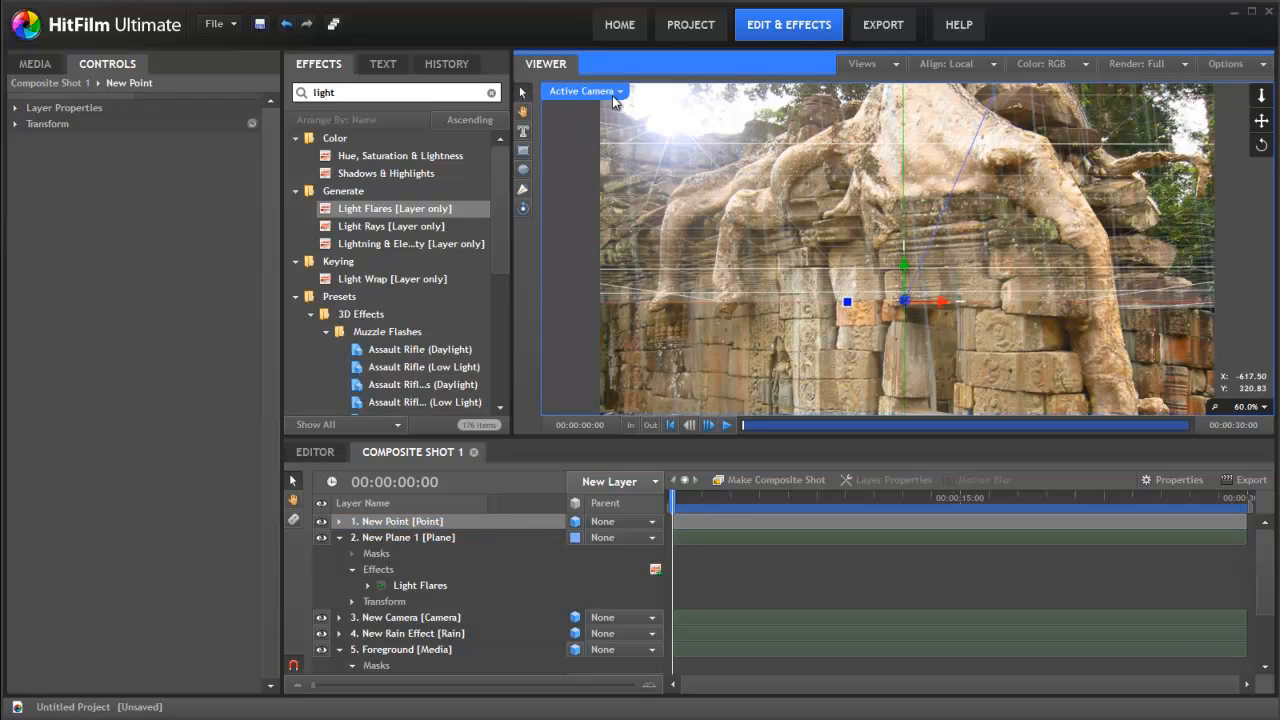
left_click(584, 92)
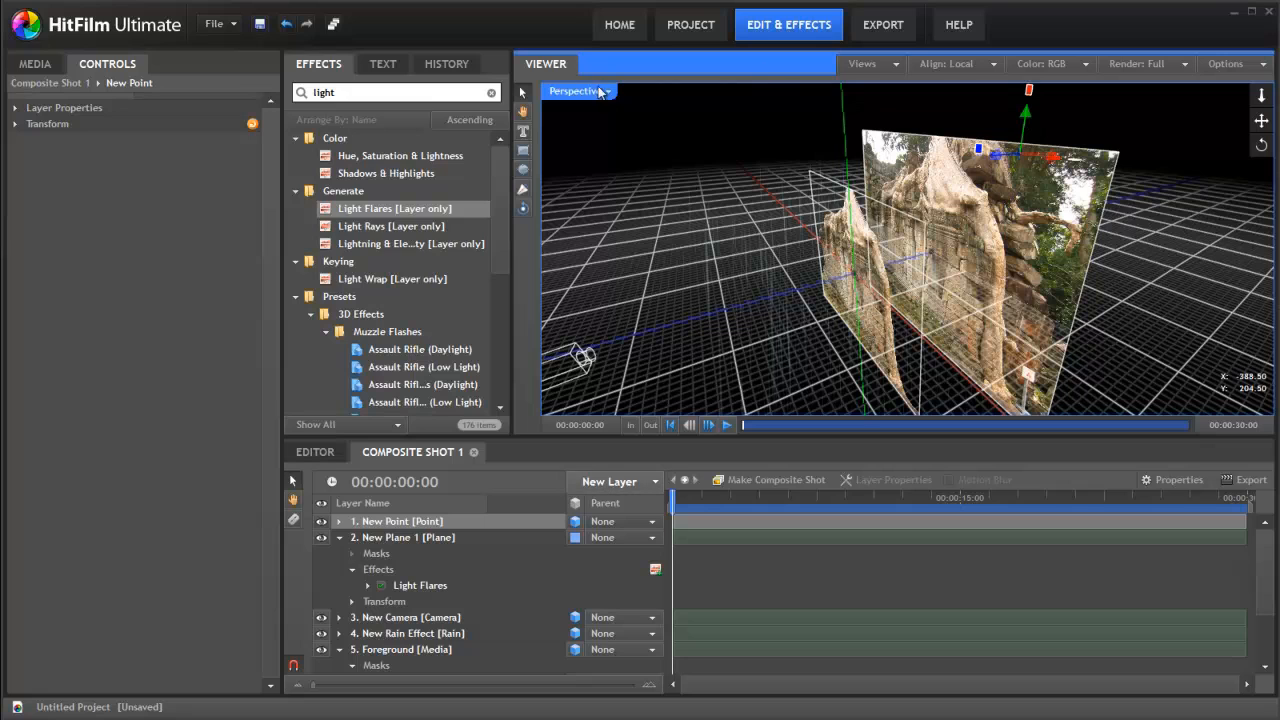
left_click(578, 92)
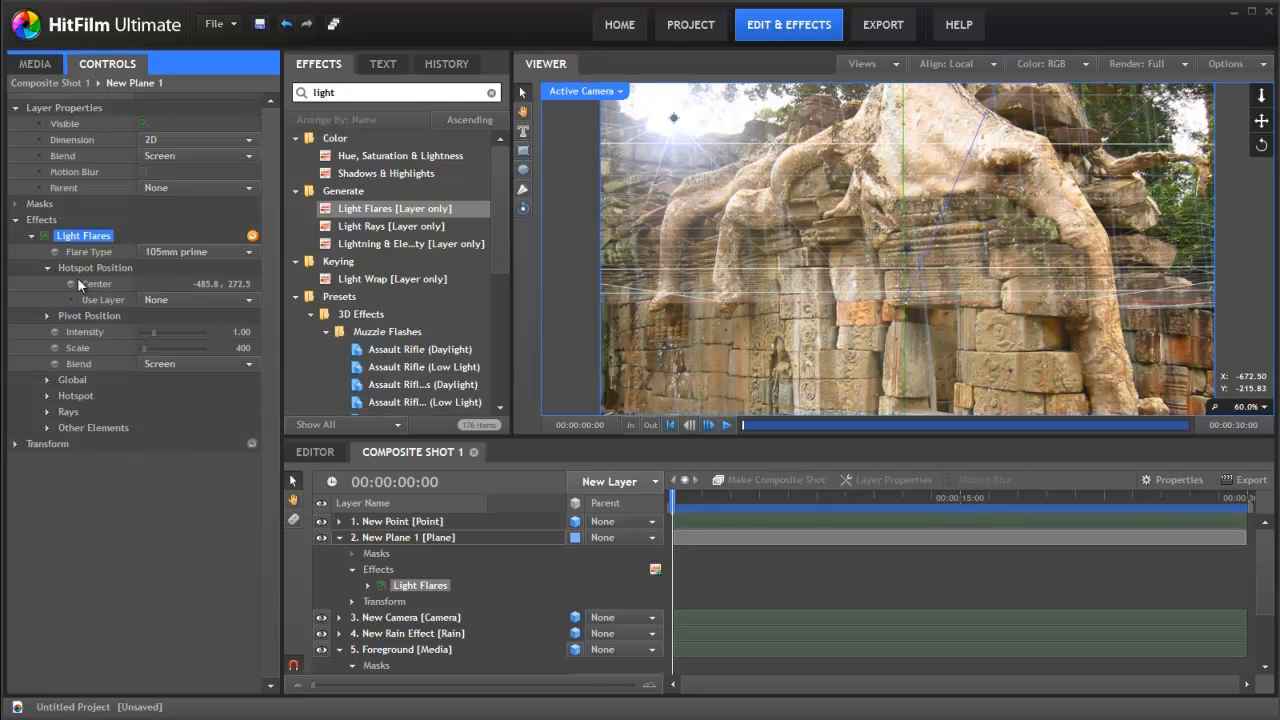
- Set the Light Flares hotspot's Use Layer to New Point so the flare follows it
left_click(196, 300)
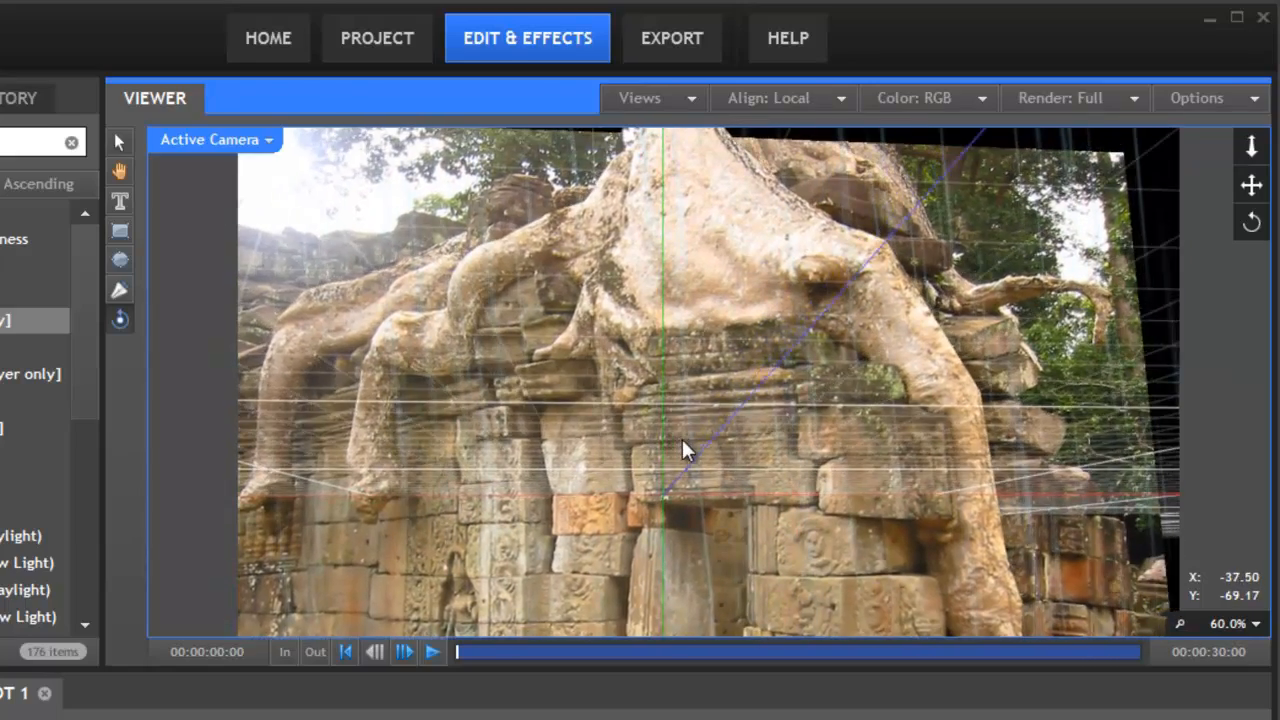
left_click_drag(684, 450, 616, 430)
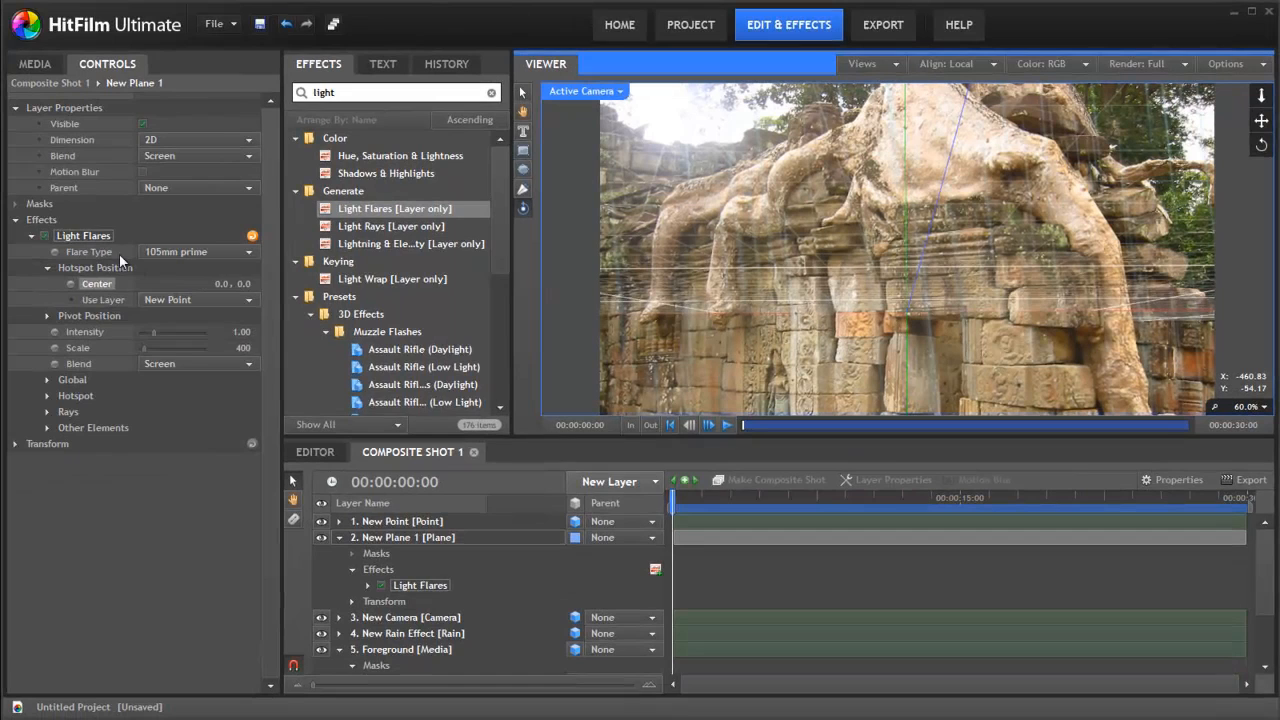
- Pick a different Flare Type preset for the light flare
left_click(196, 252)
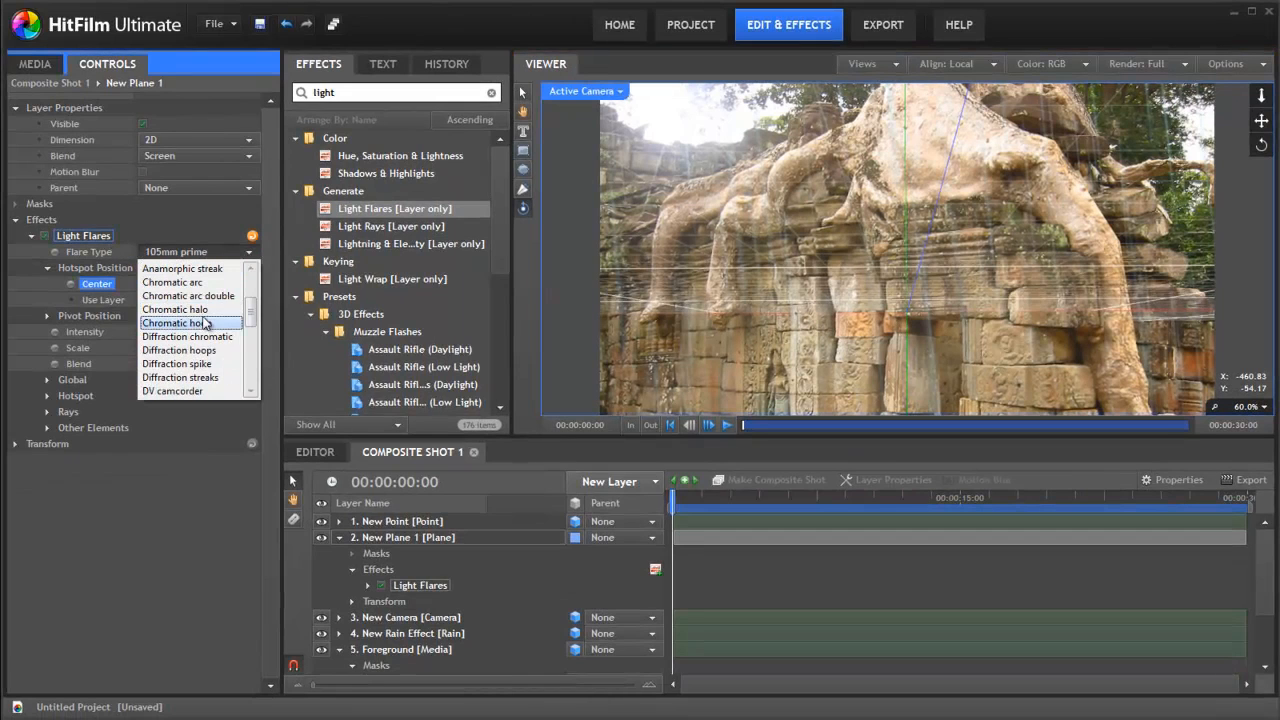
scroll("down", 3)
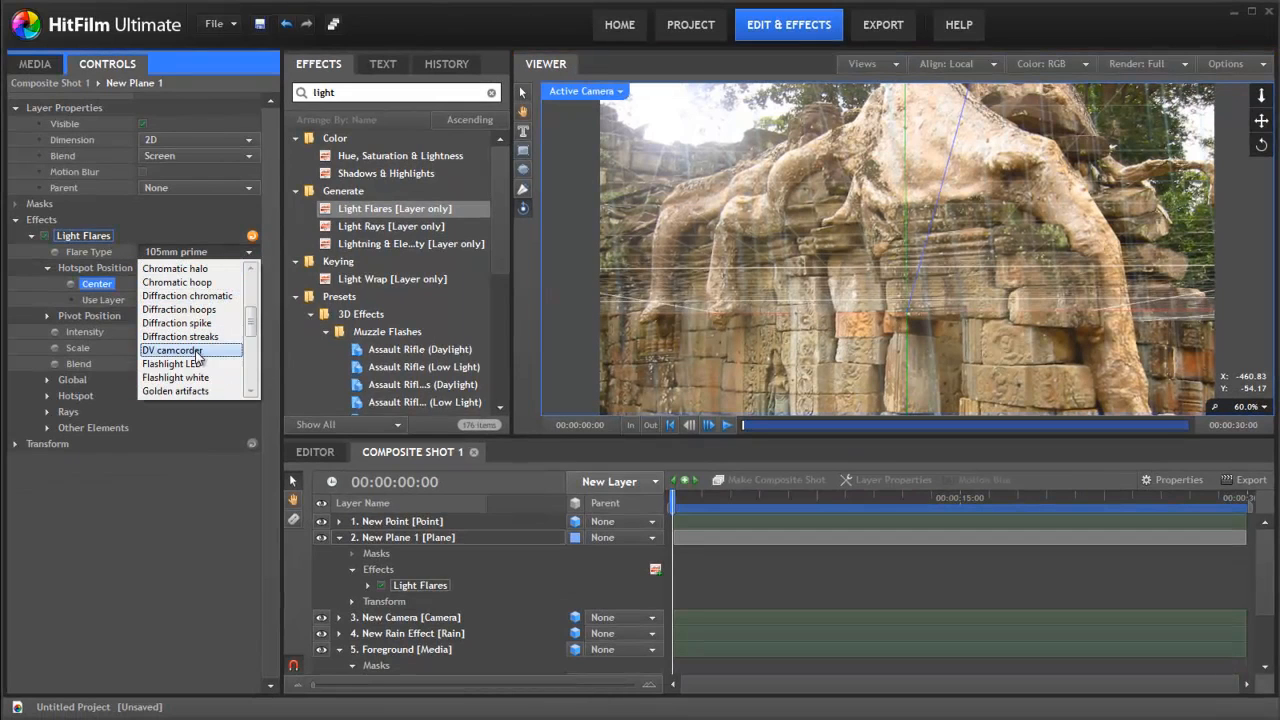
left_click(176, 376)
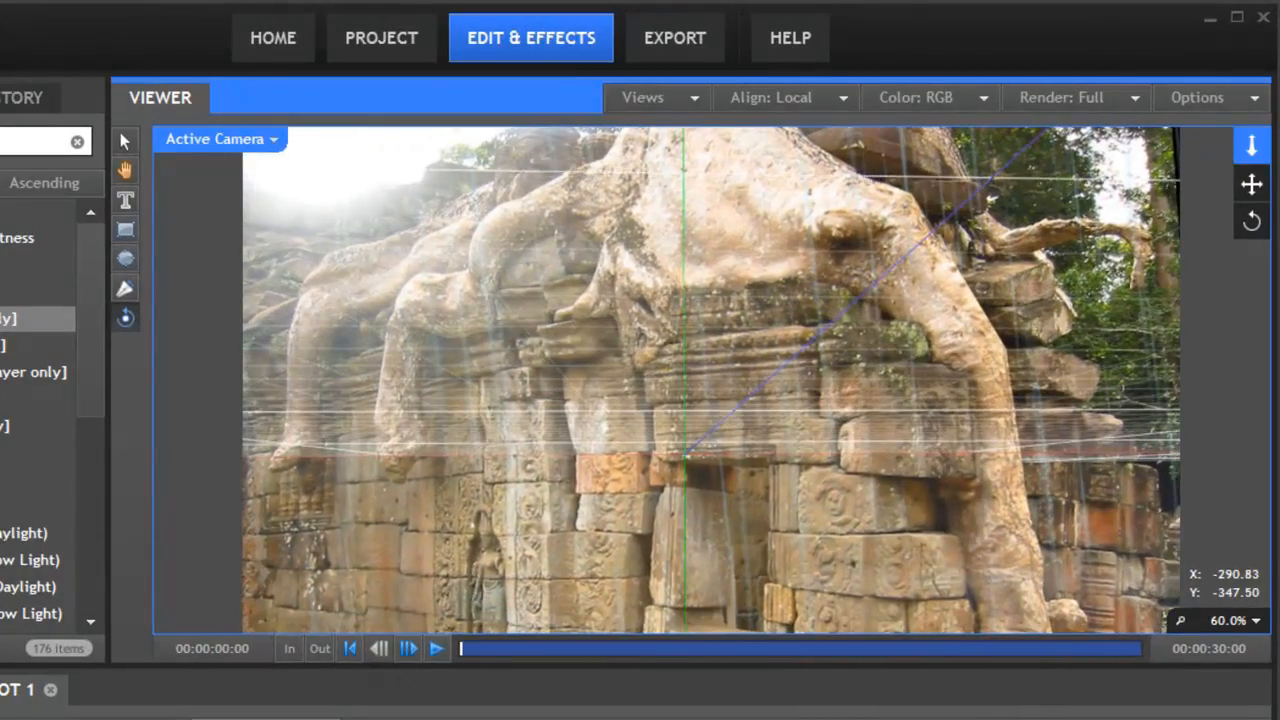
- Preview the scene in a floating viewer window and move the camera to check parallax
left_click(1196, 96)
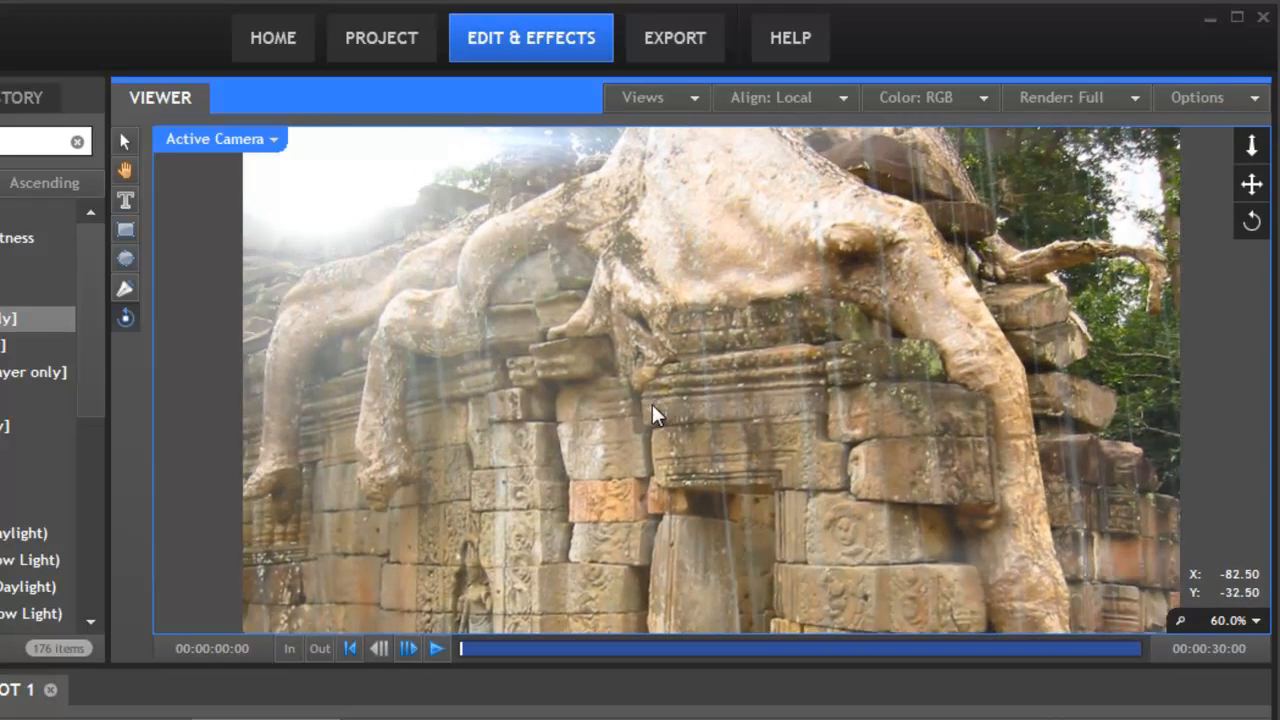
left_click_drag(656, 414, 824, 448)
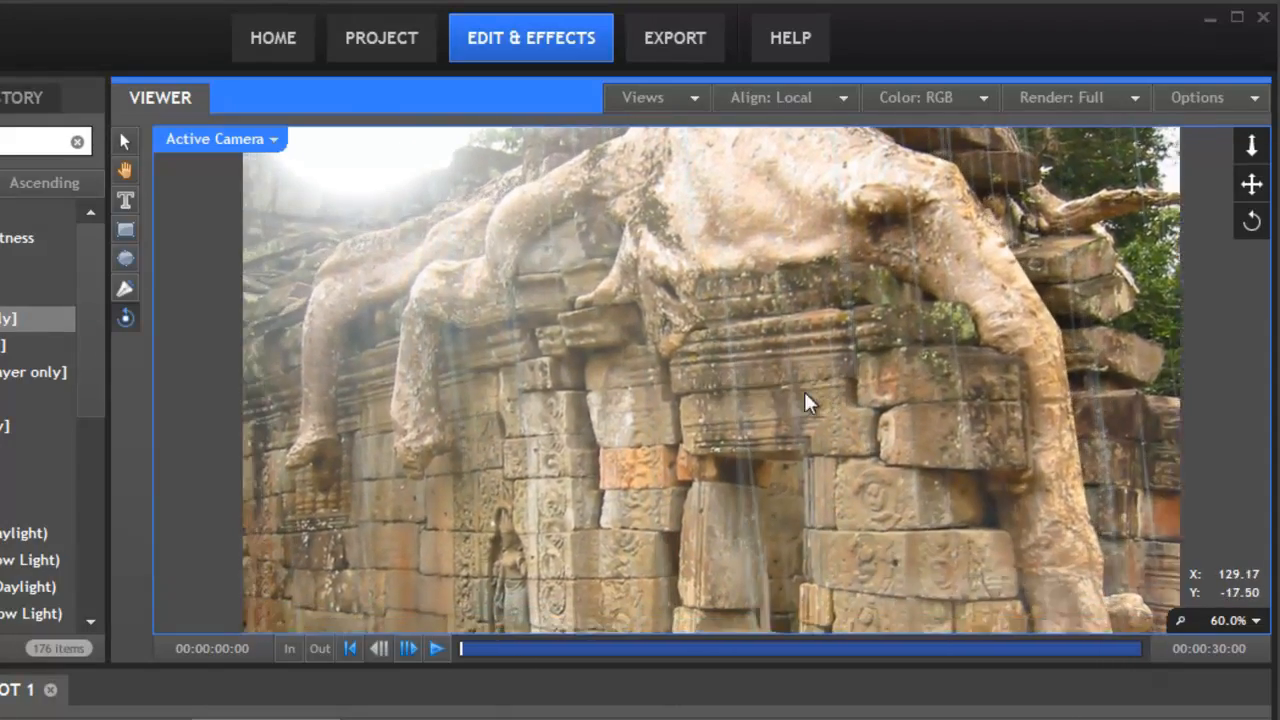
left_click_drag(810, 402, 800, 412)
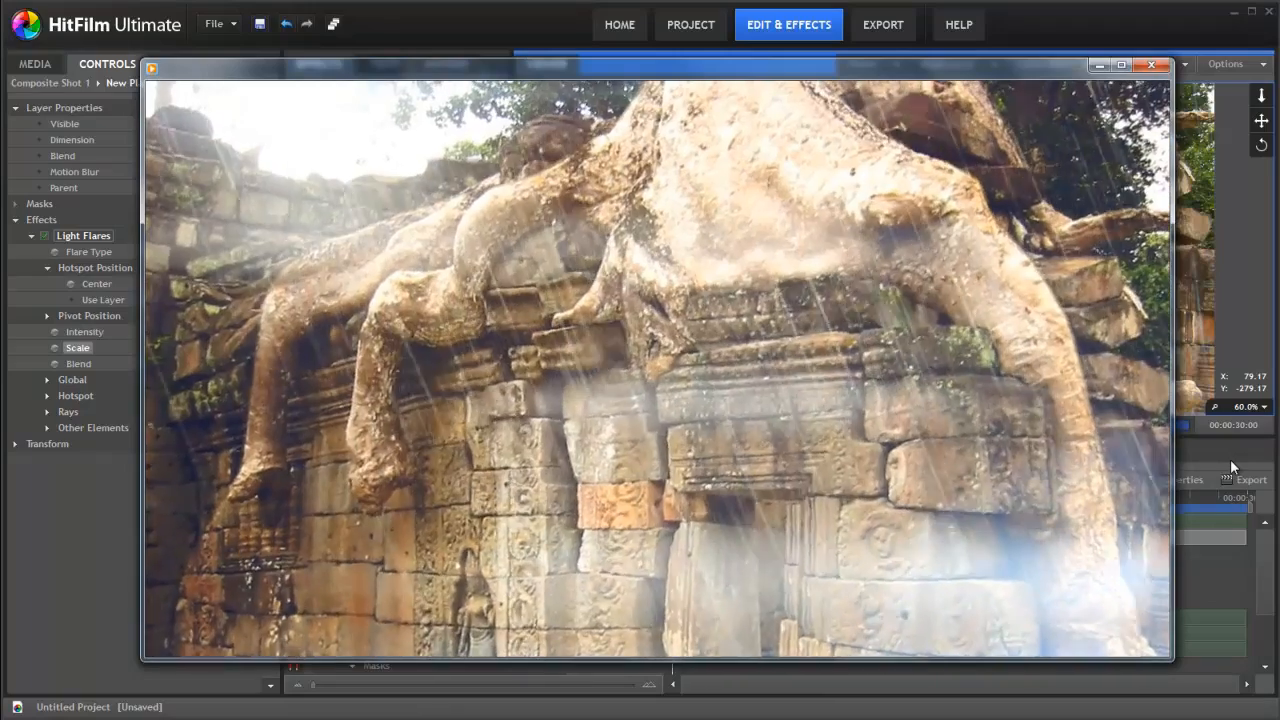
- Close the floating preview window and return to the Composite Shot 1 timeline
left_click(656, 636)
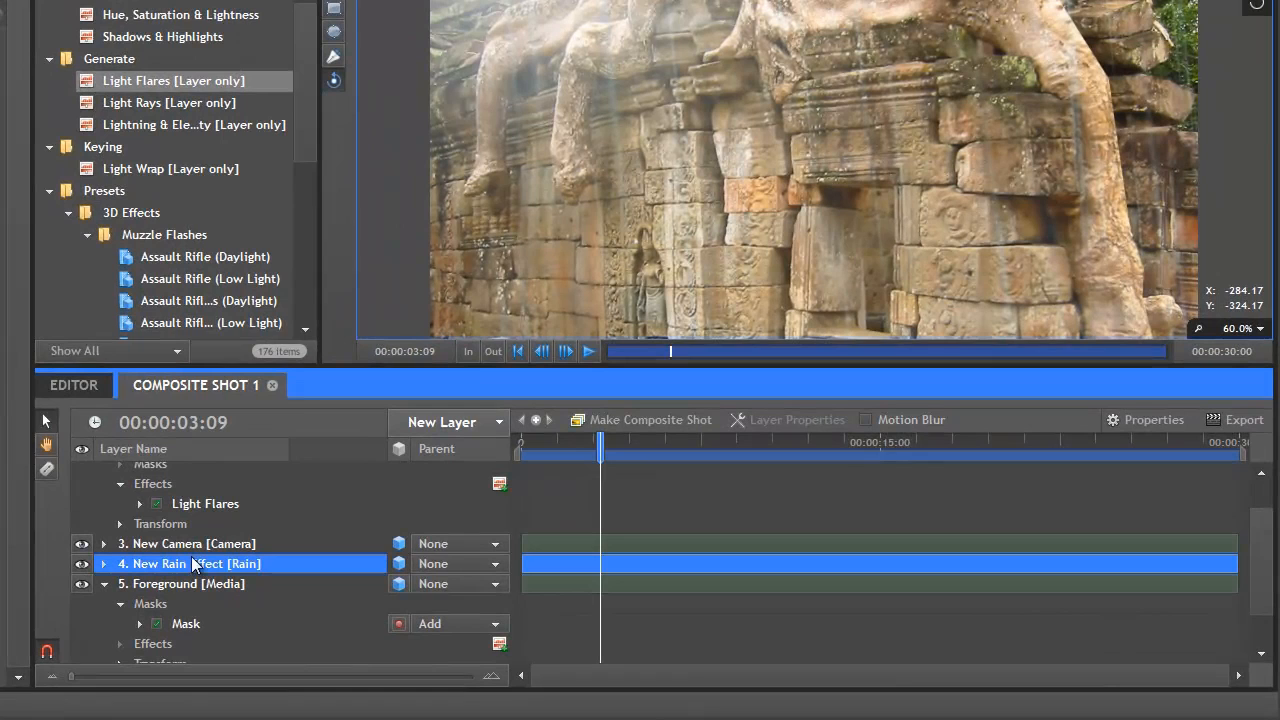
- Convert the New Rain Effect layer into New Rain Effect Composite Shot
left_click(650, 420)
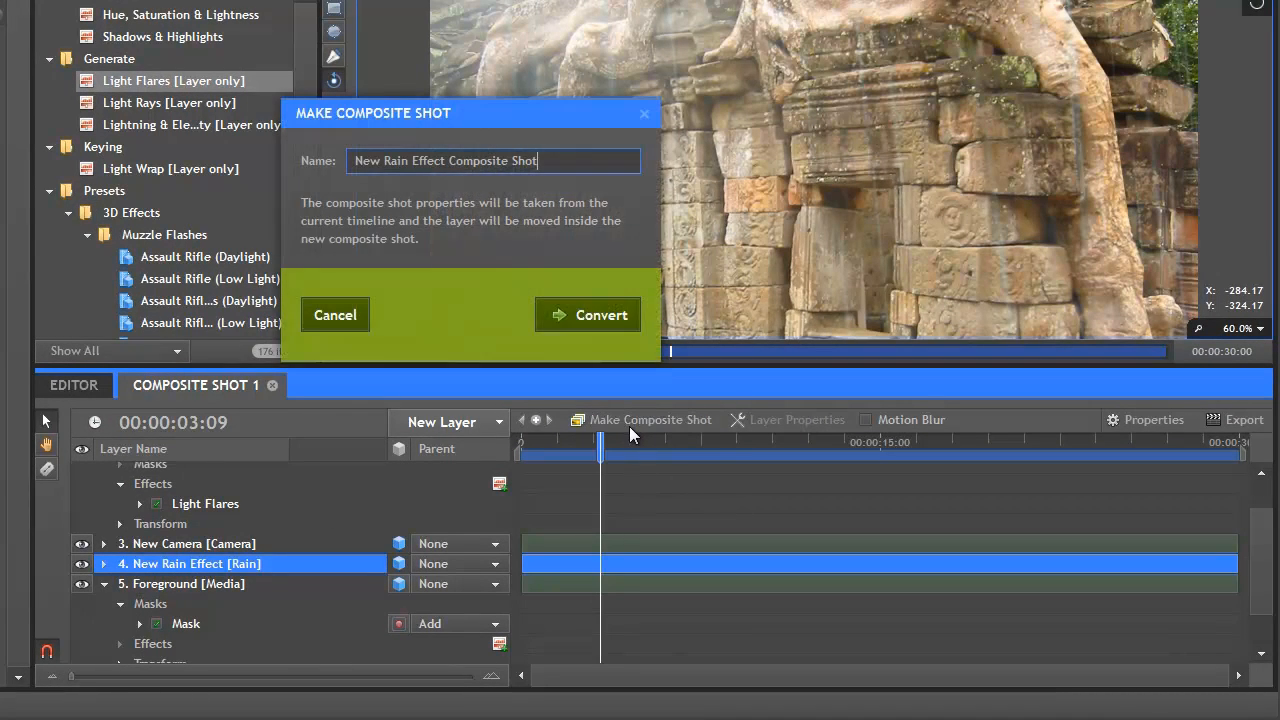
left_click(588, 314)
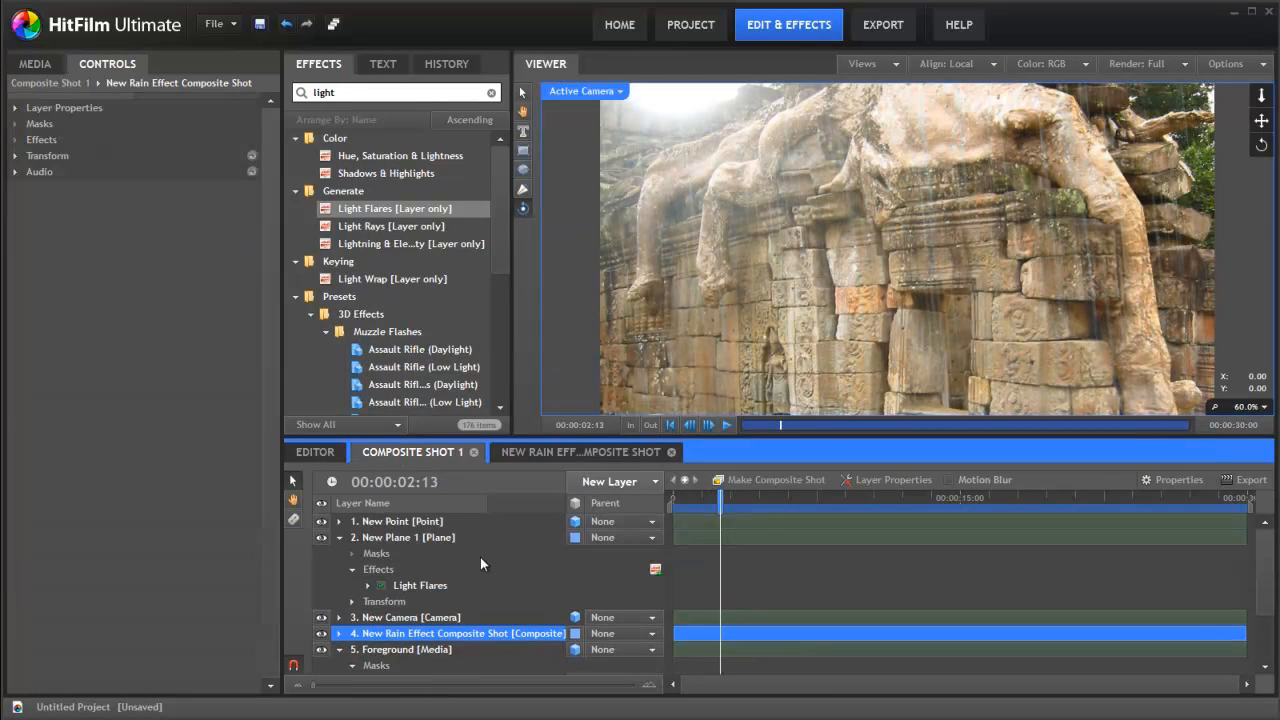
- Add a New Grade layer and move it just above the Foreground photo layer
left_click(610, 480)
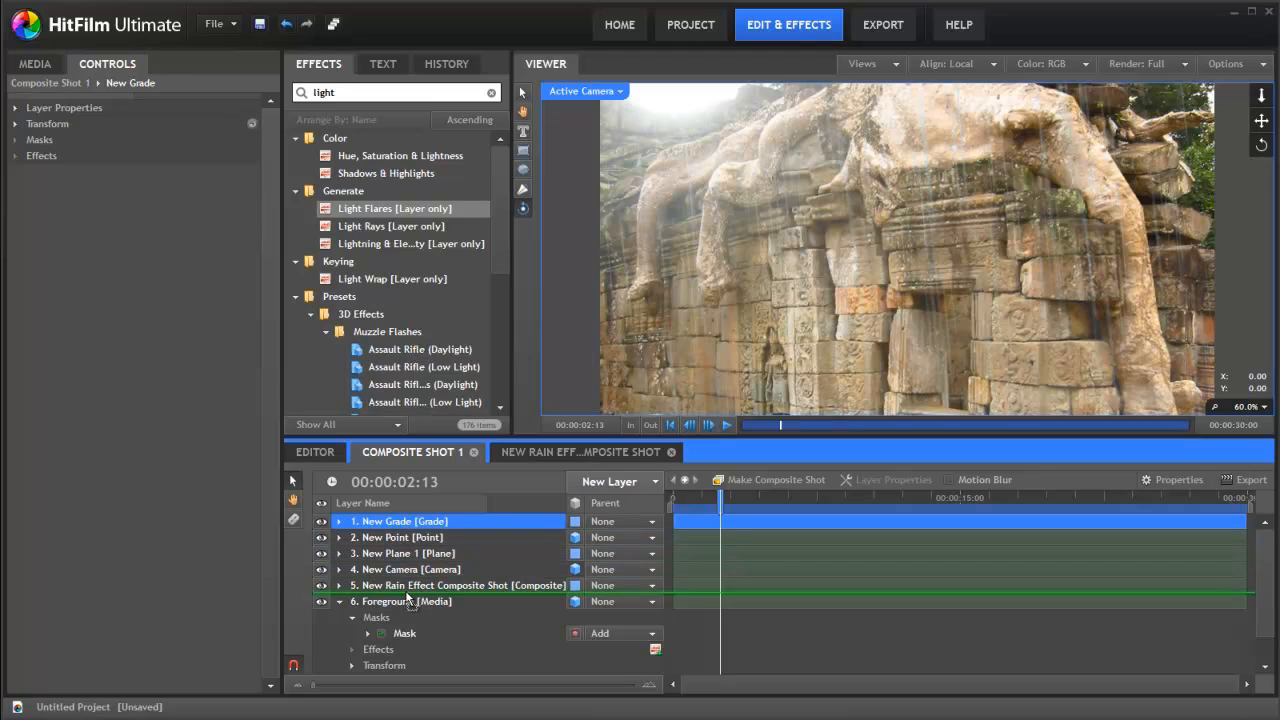
left_click_drag(400, 520, 400, 584)
type("displa")
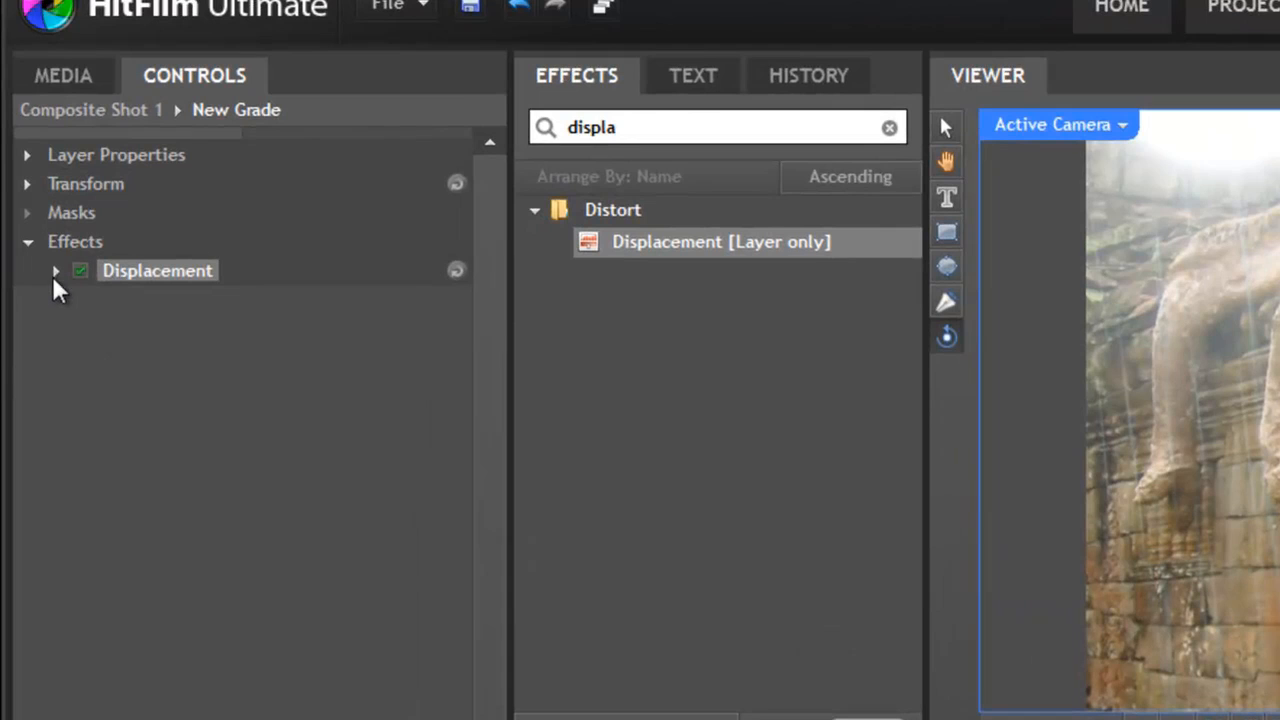
- Set Displacement's source to the rain composite, both channels to Alpha, with higher max displacement
left_click(360, 300)
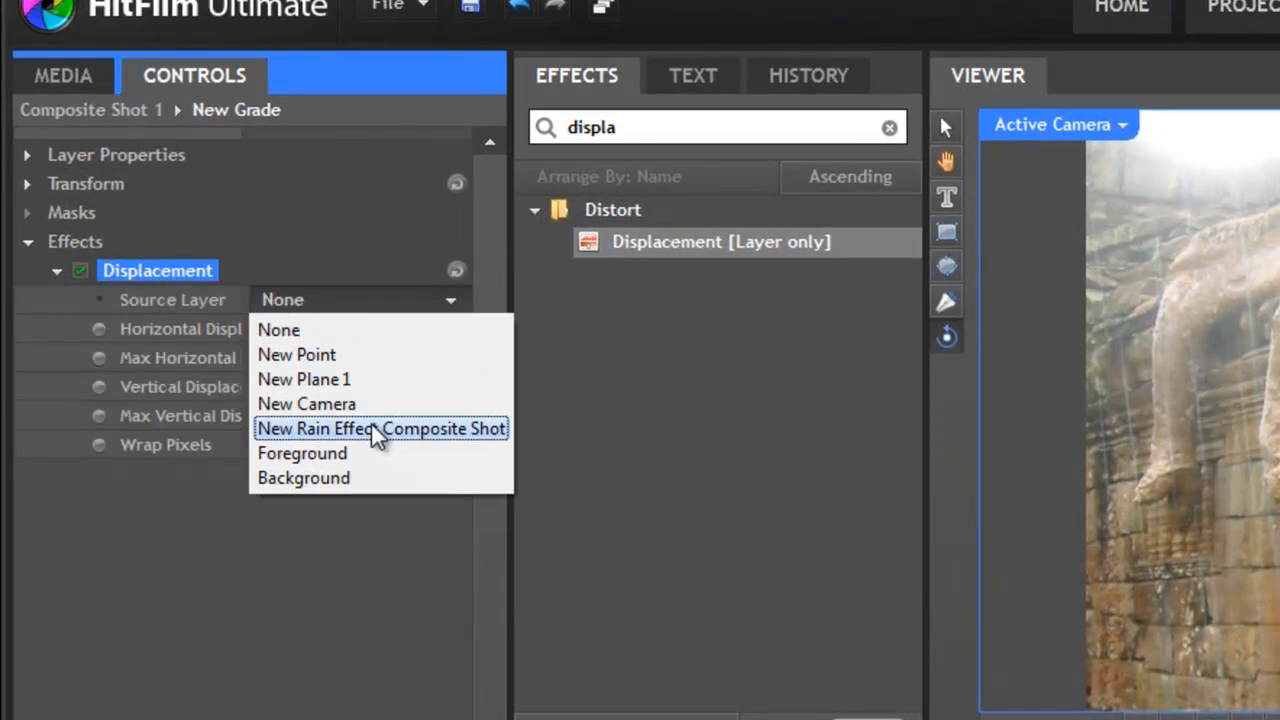
left_click(380, 428)
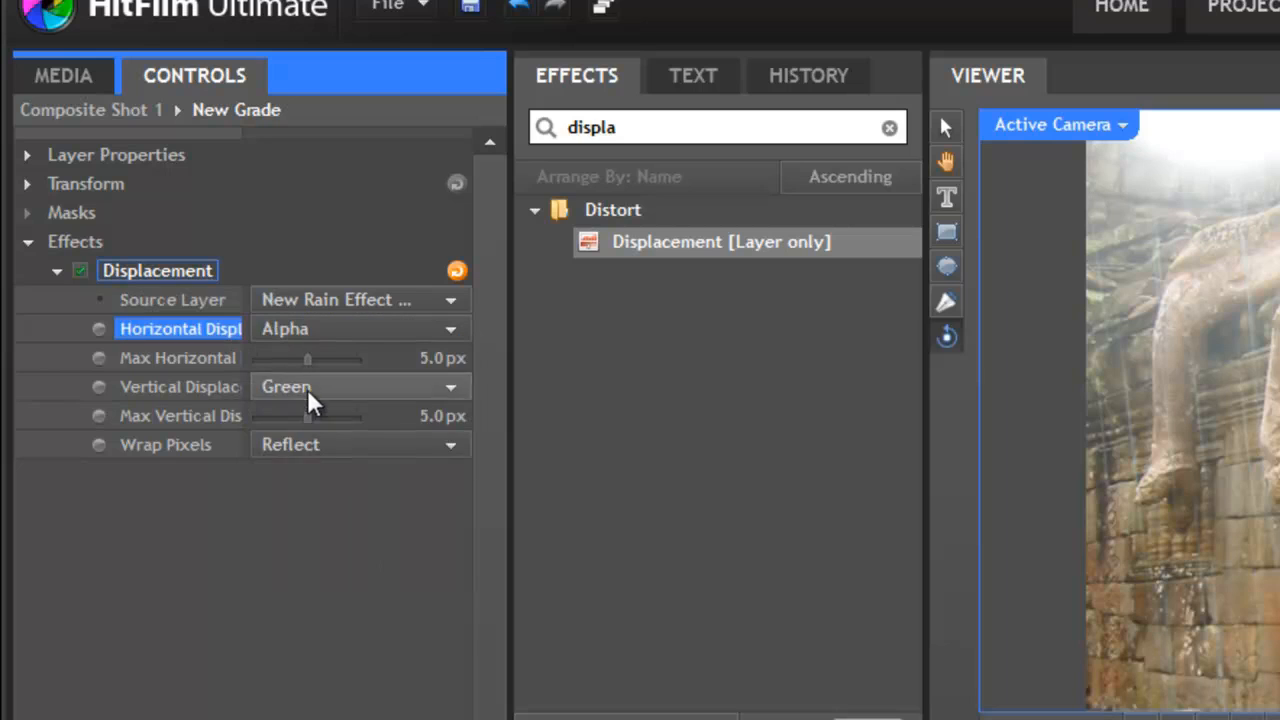
left_click(360, 386)
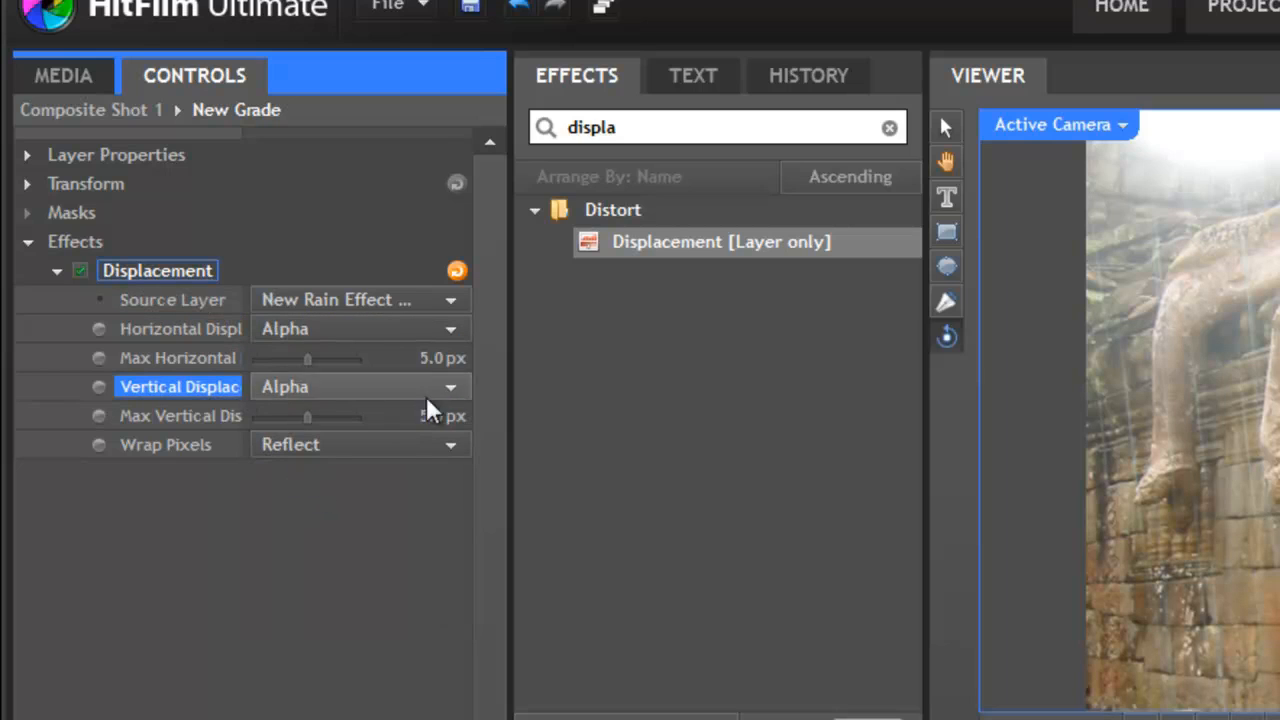
left_click_drag(308, 356, 460, 356)
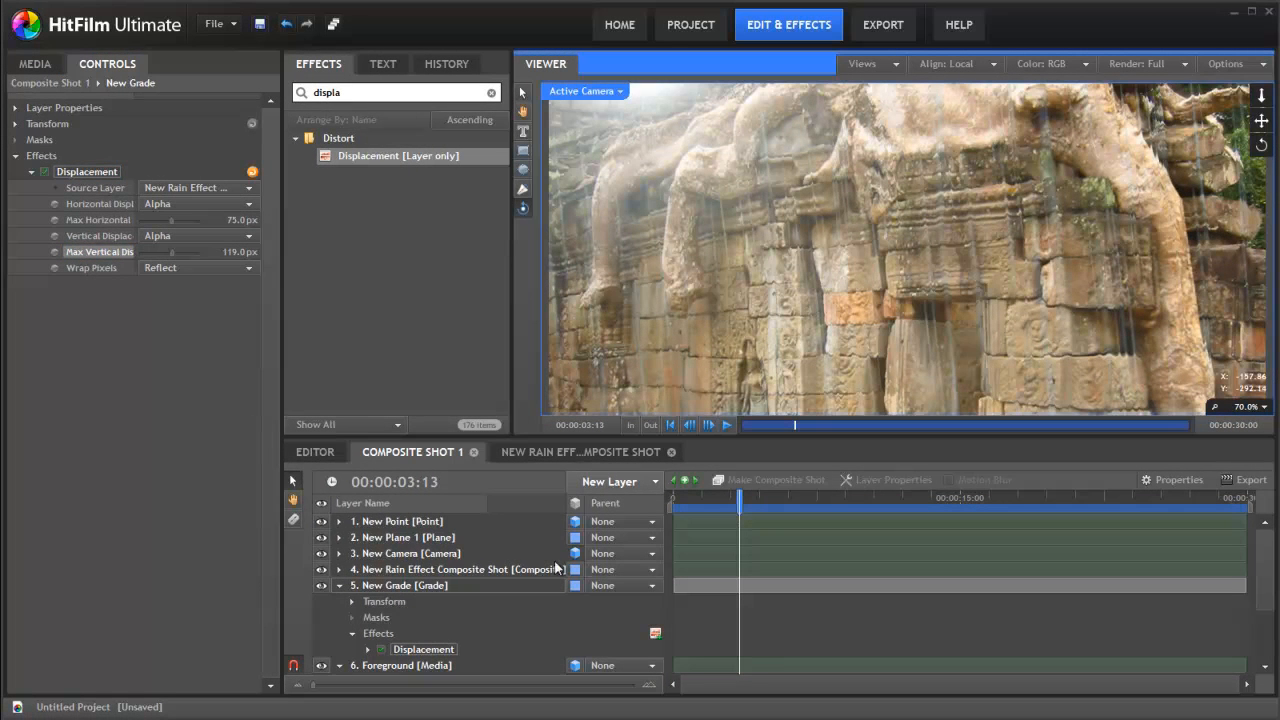
- Duplicate the New Rain Effect Composite Shot layer and toggle visibility to compare
left_click(456, 568)
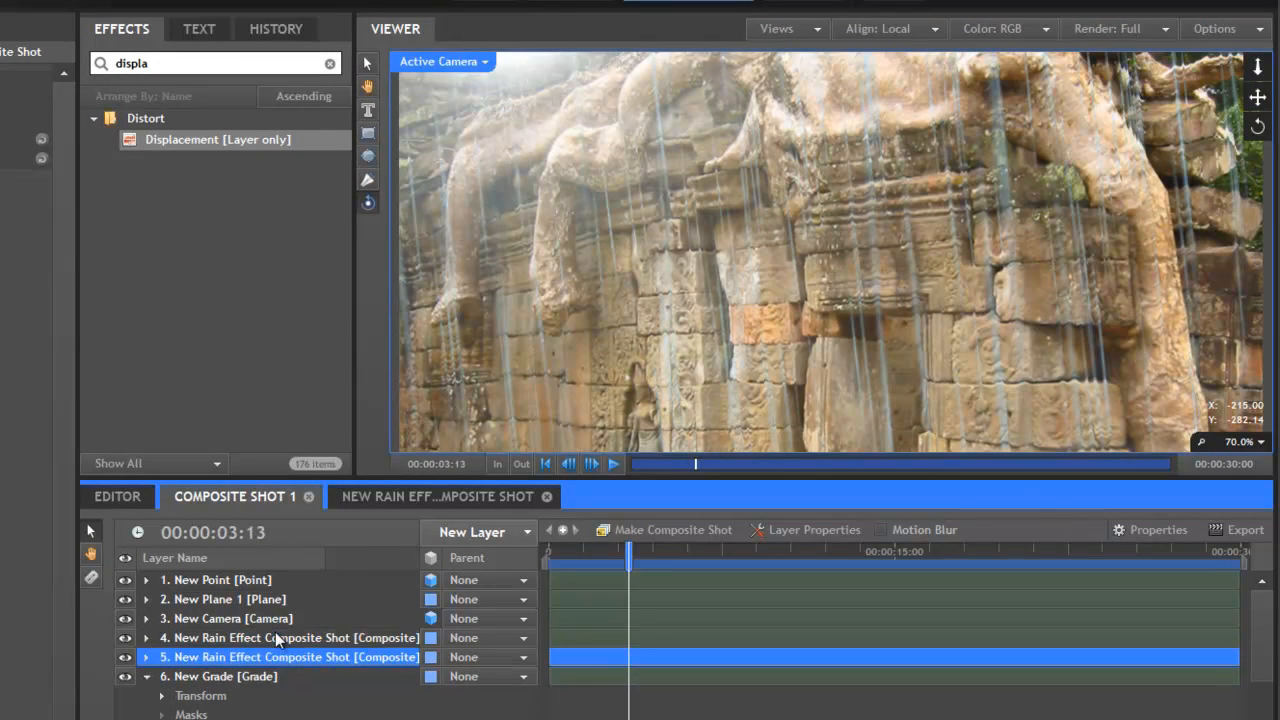
left_click(290, 636)
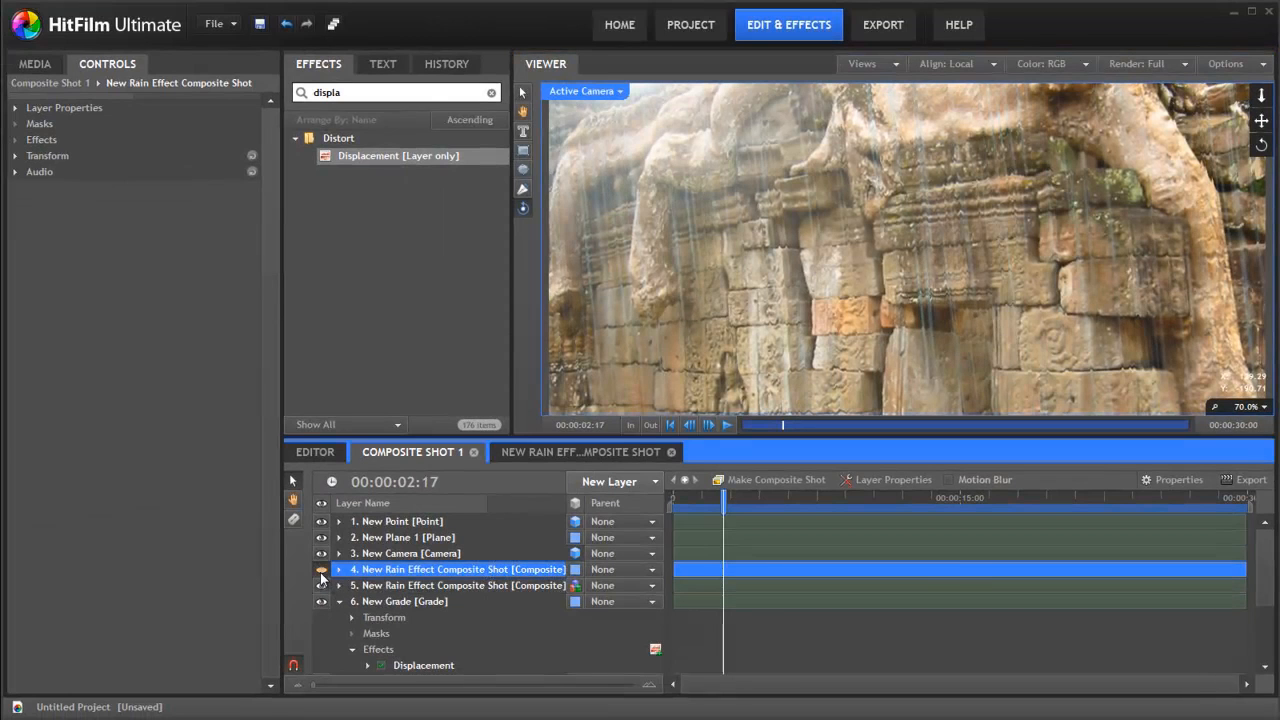
left_click_drag(724, 496, 700, 496)
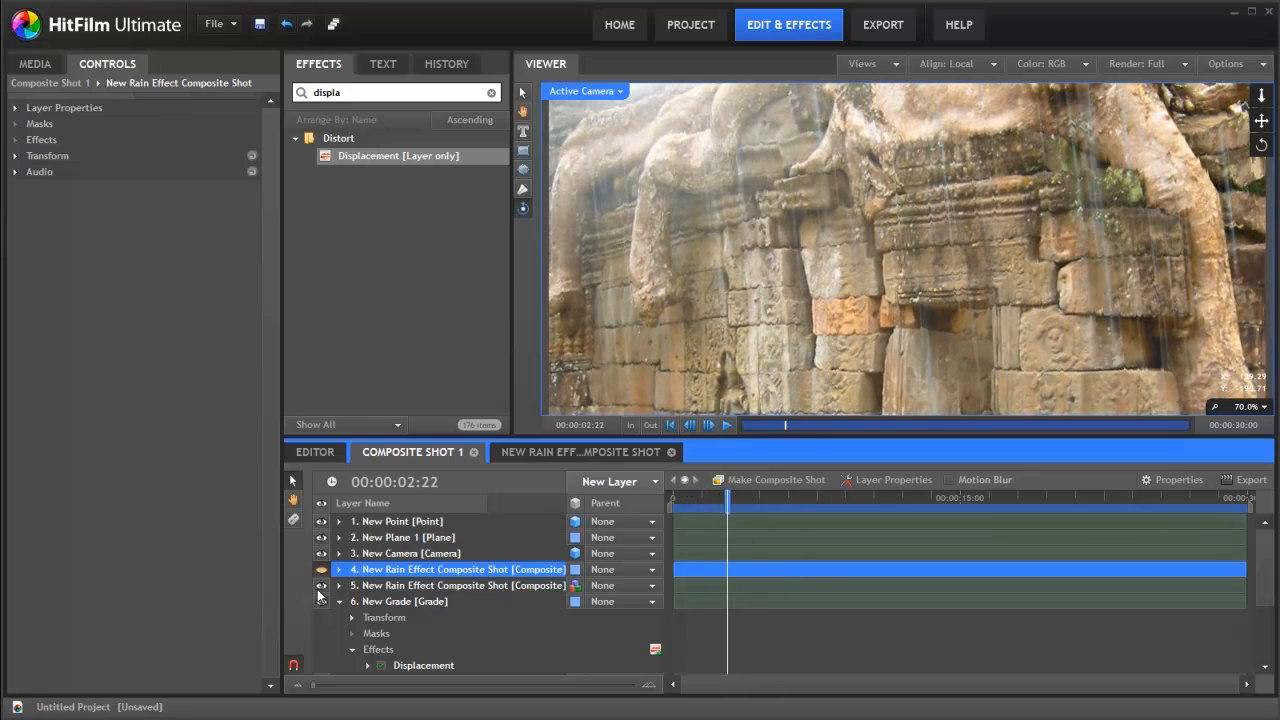
left_click(458, 584)
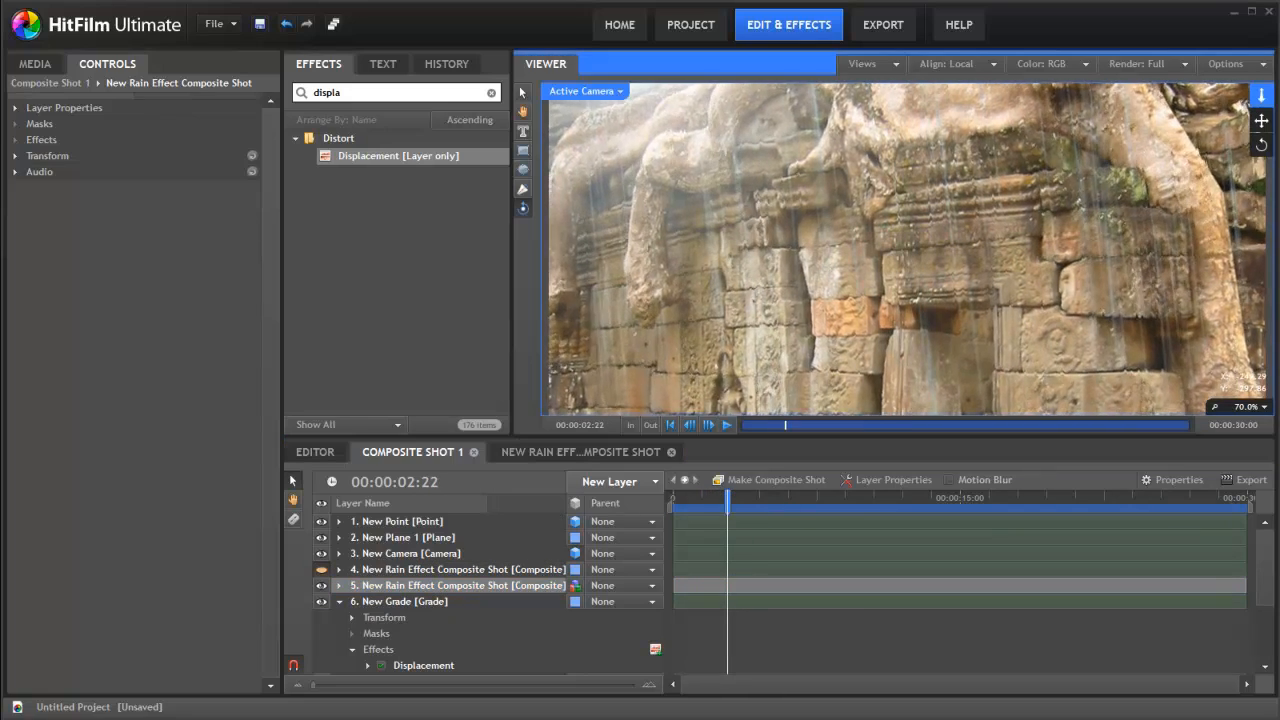